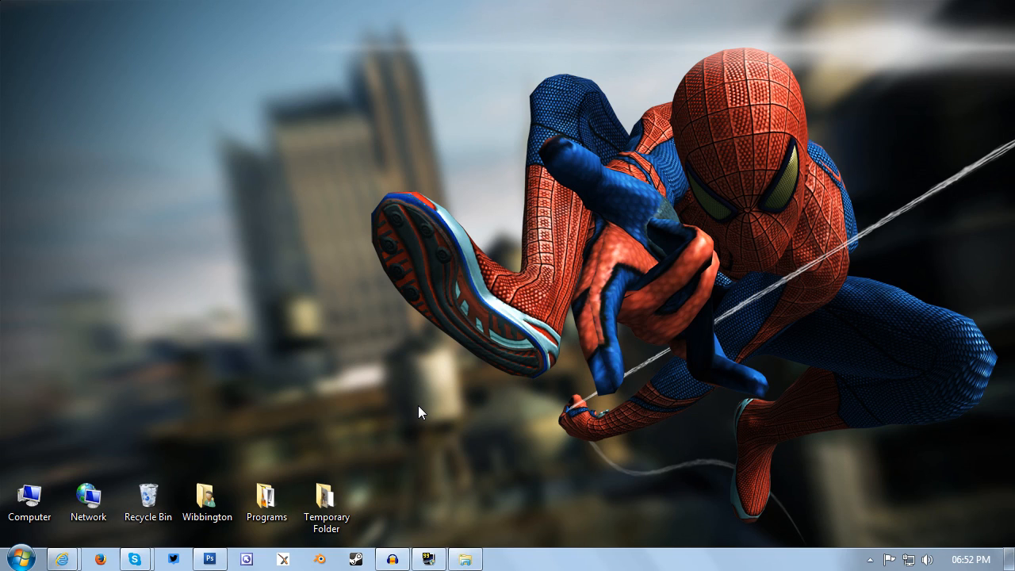
mouse_move(400, 412)
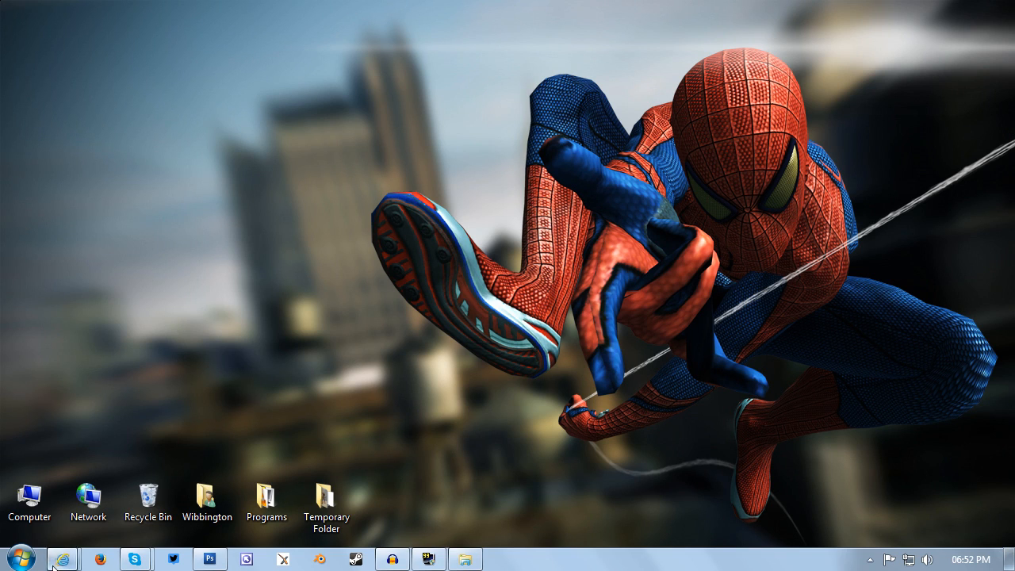
Request the TXD Workshop 5.0 download on GTAGarage so IE offers to open or save TXDWS.2012_3.rar.
click(62, 558)
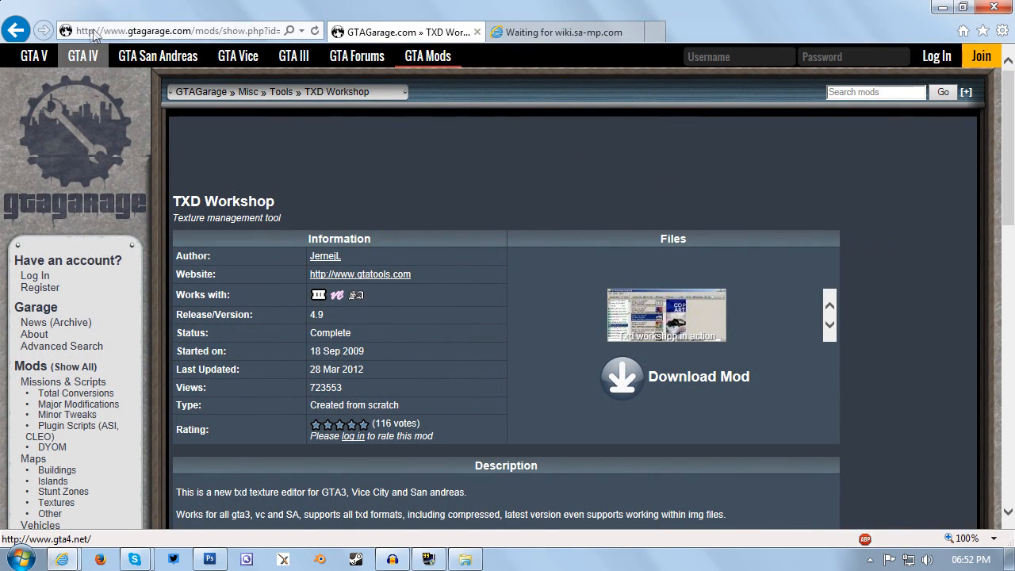
mouse_move(396, 224)
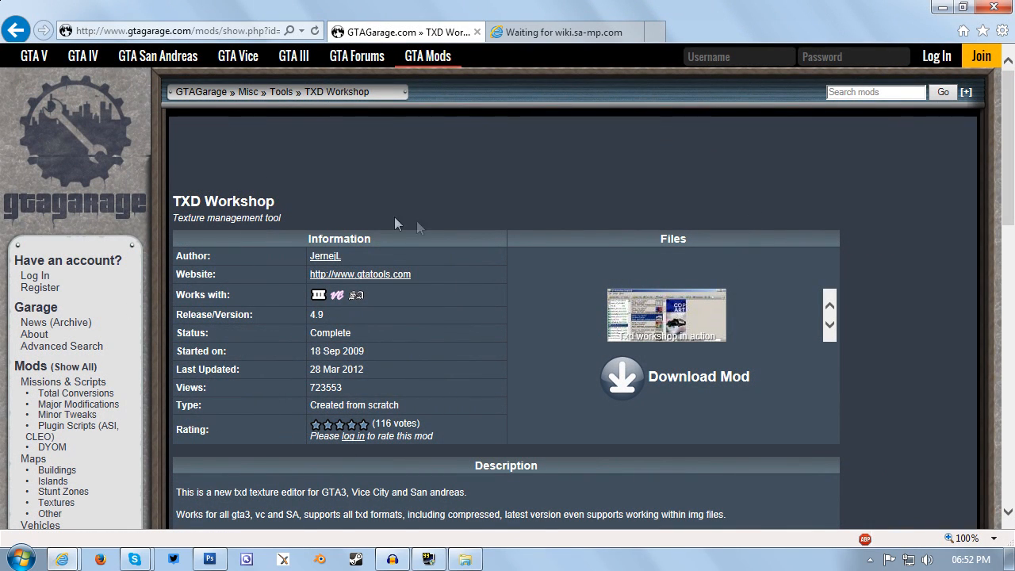
mouse_move(292, 212)
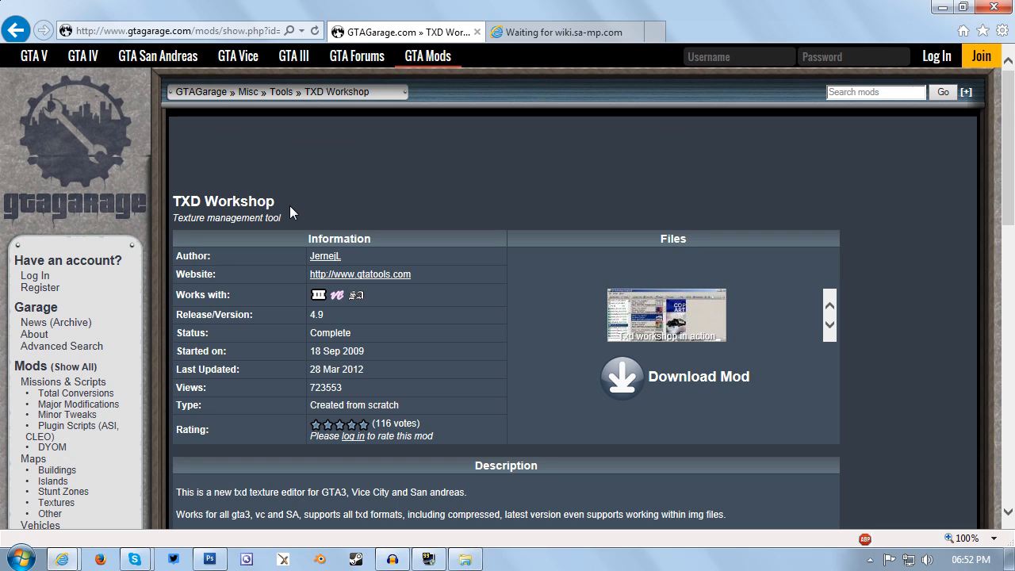
mouse_move(724, 380)
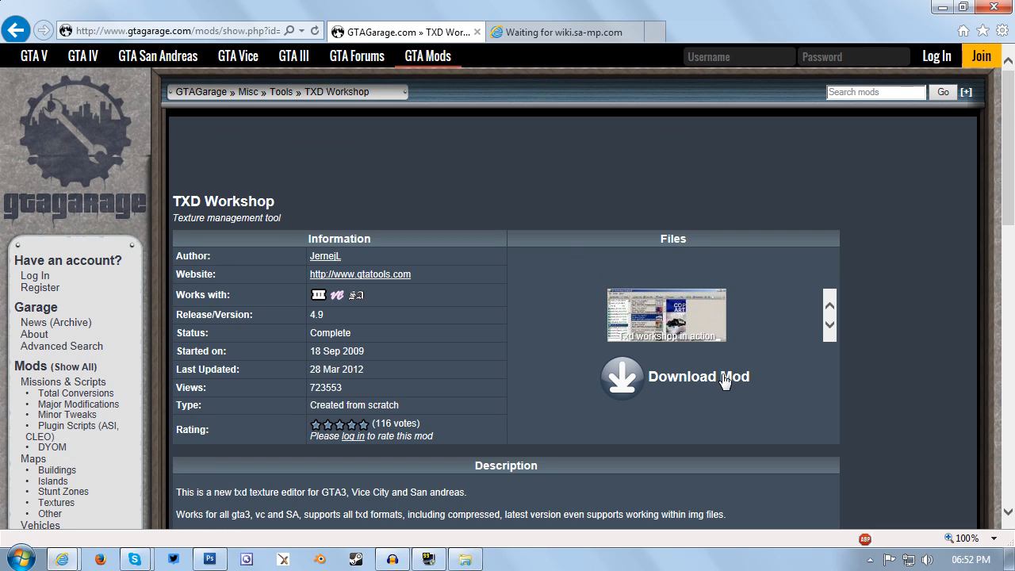
click(674, 378)
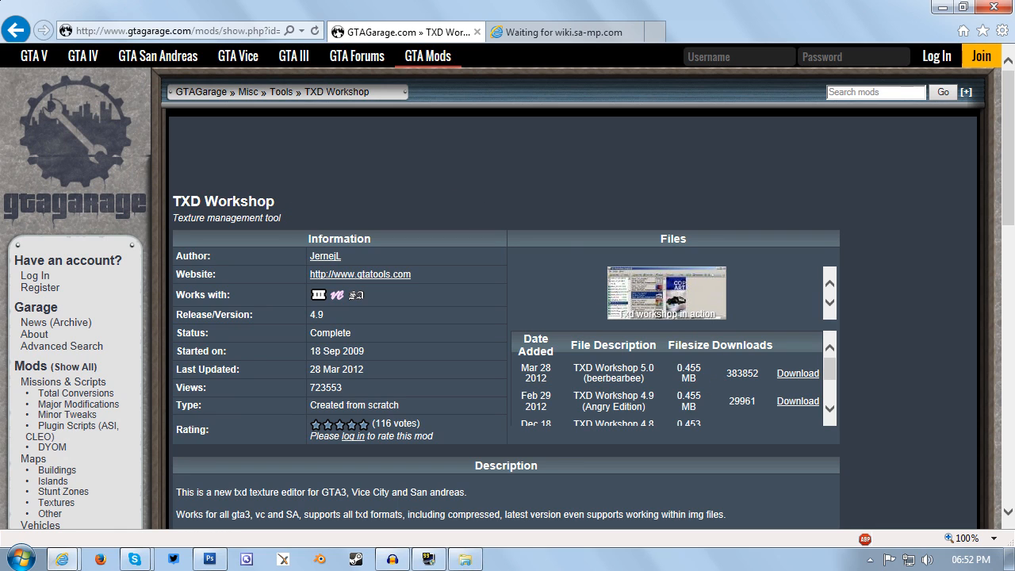
double_click(613, 368)
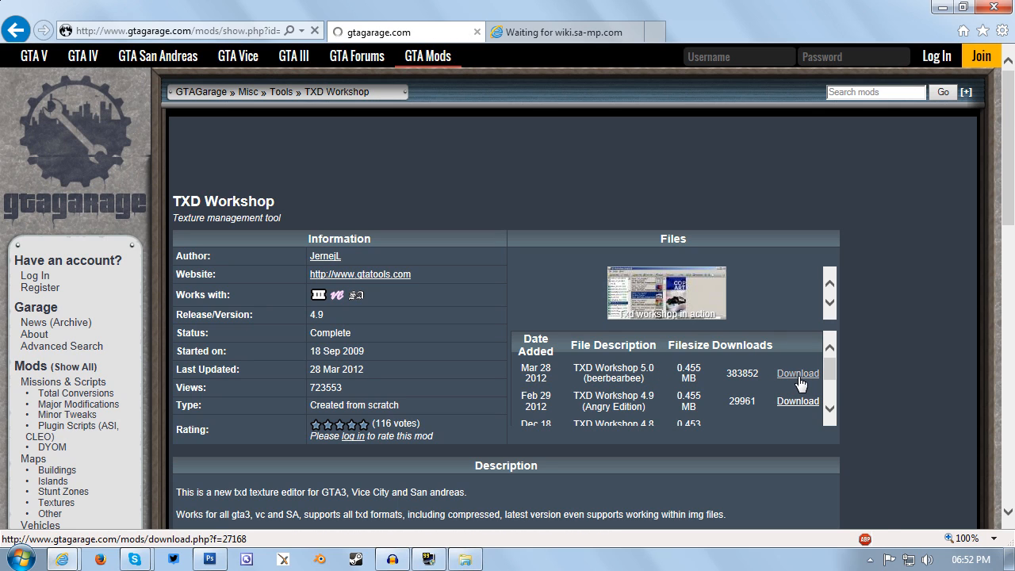
click(796, 373)
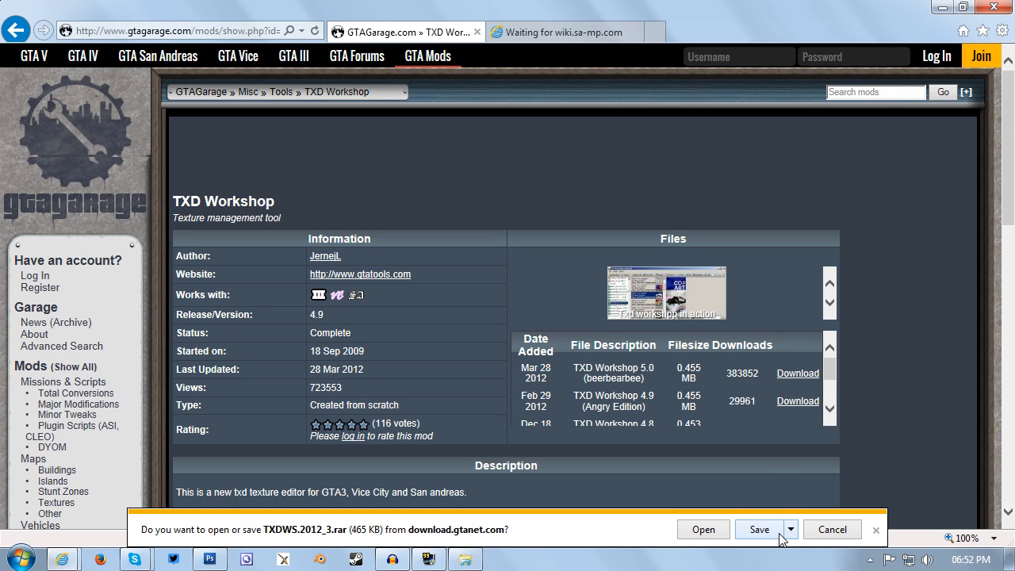
mouse_move(362, 536)
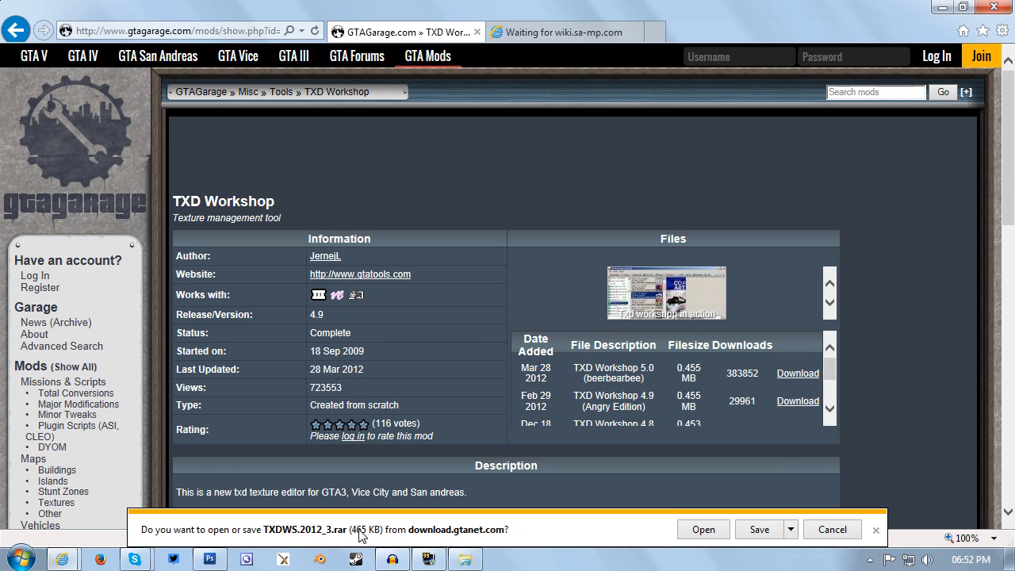
mouse_move(435, 531)
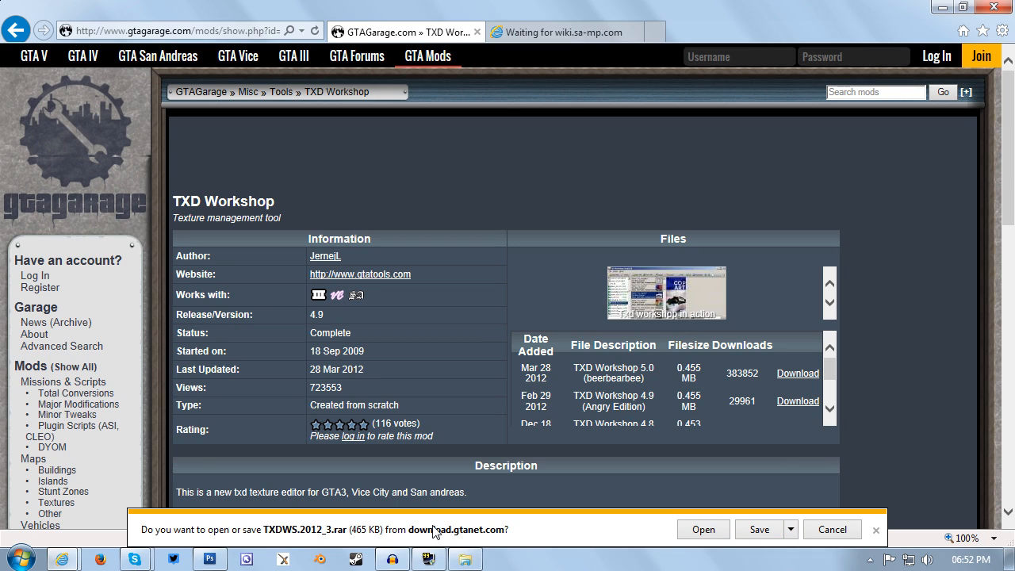
mouse_move(885, 422)
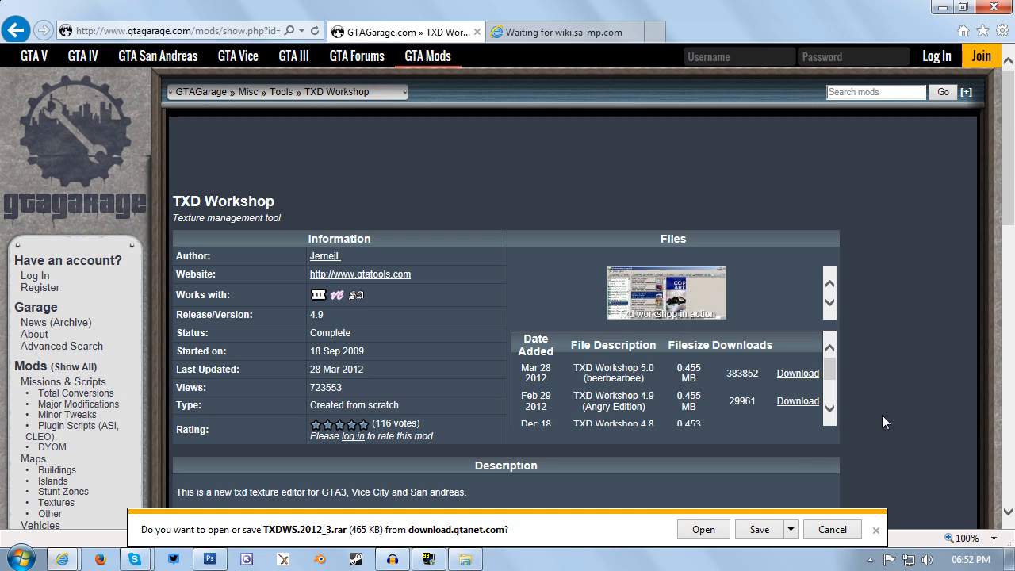
mouse_move(841, 451)
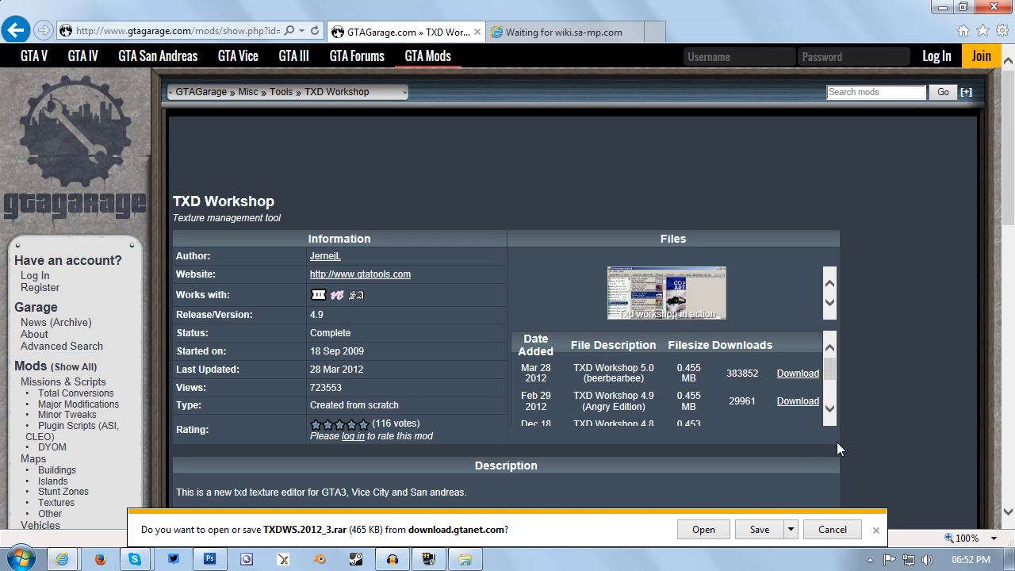
mouse_move(744, 457)
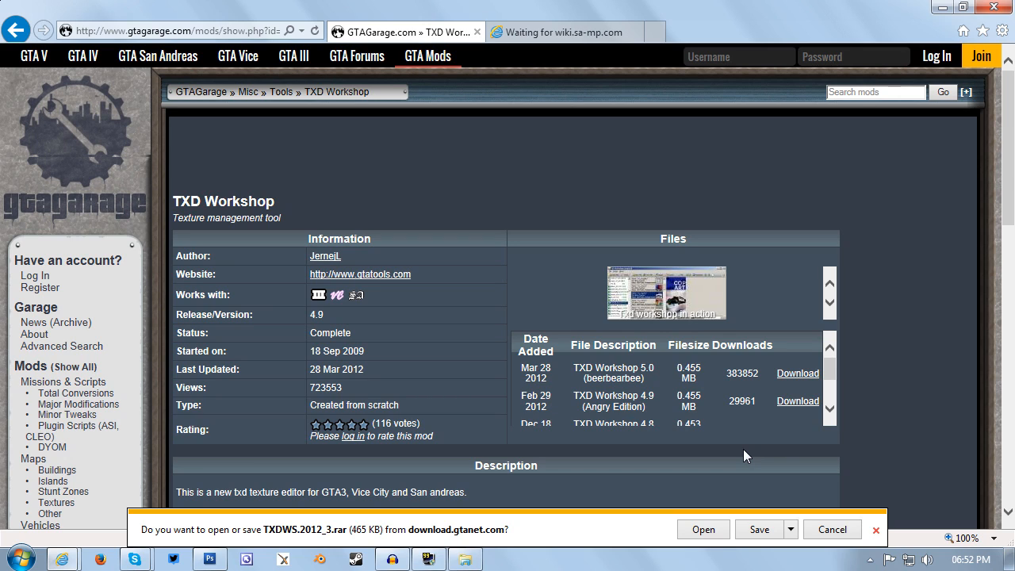
mouse_move(936, 552)
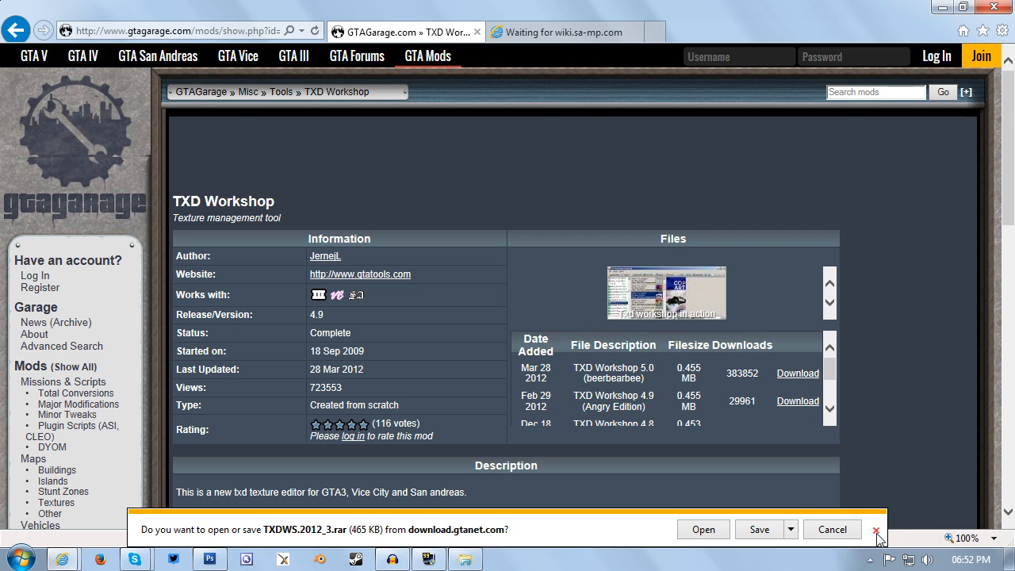
Dismiss the download bar and select gta3.img in the game's models folder window.
click(876, 529)
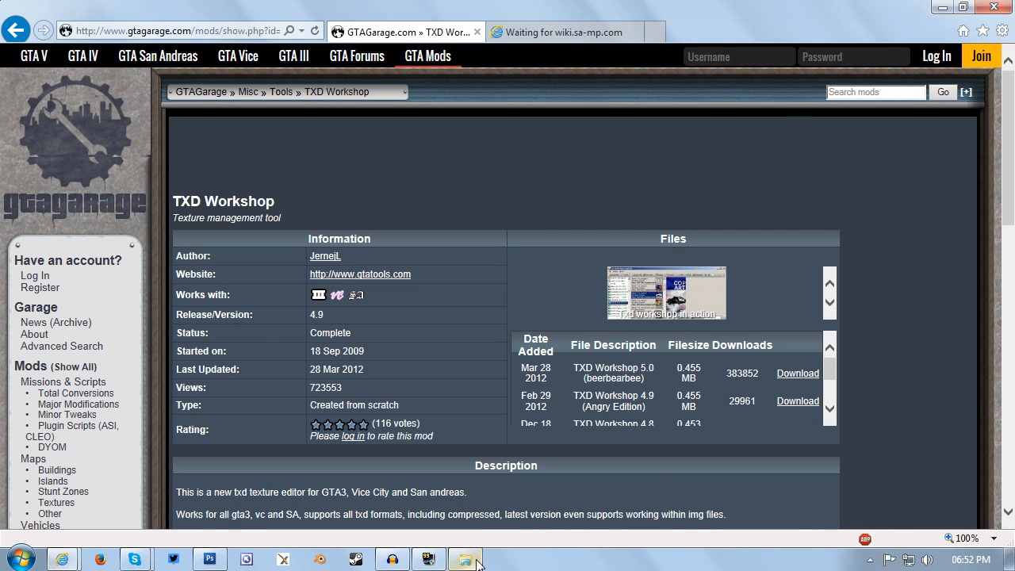
click(467, 558)
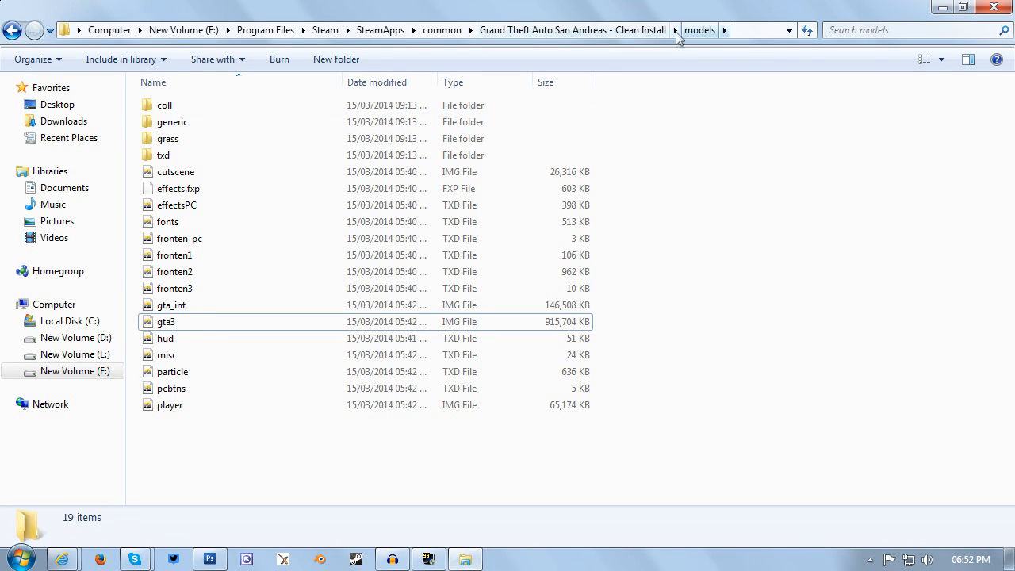
mouse_move(167, 333)
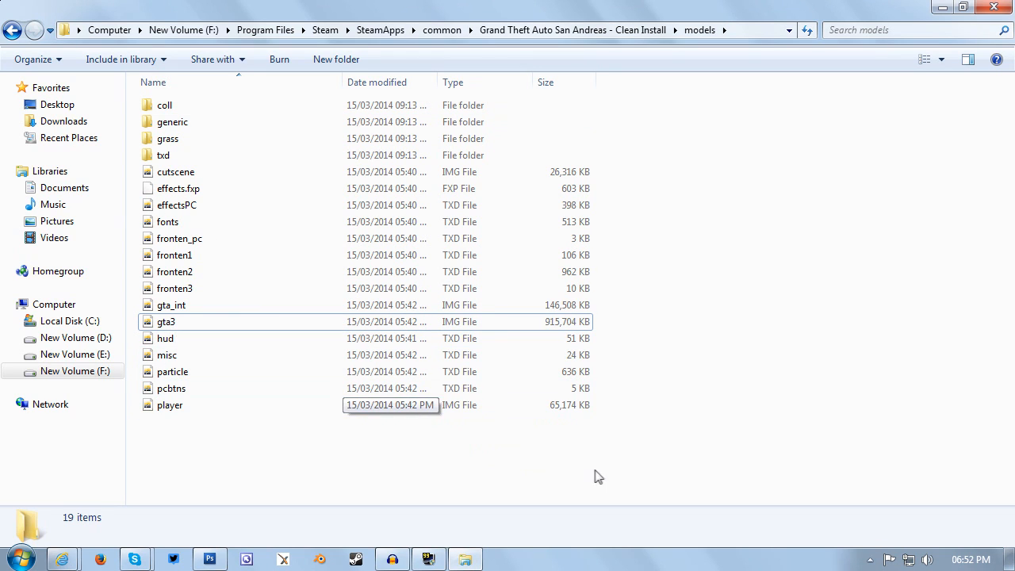
mouse_move(565, 461)
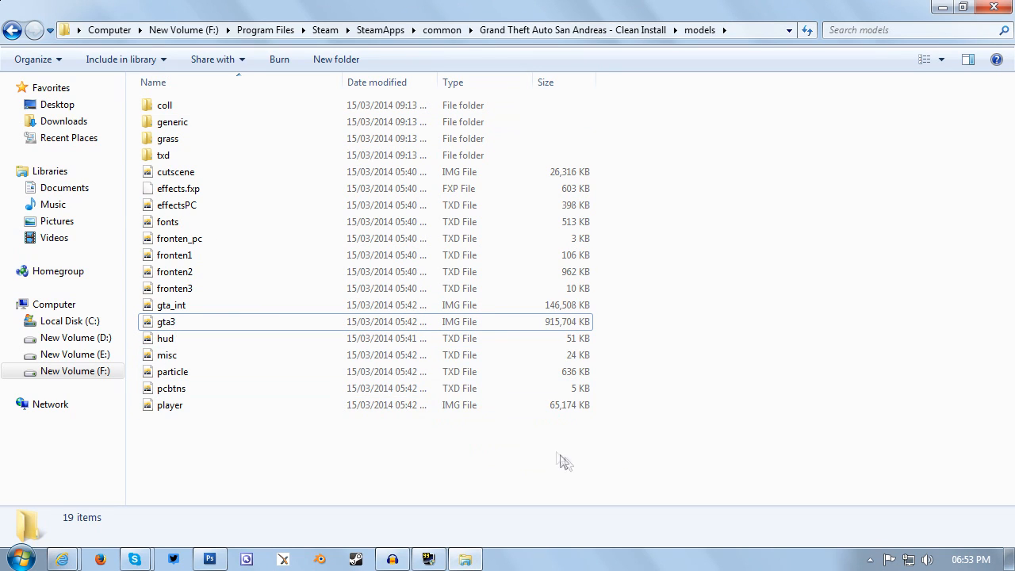
mouse_move(226, 365)
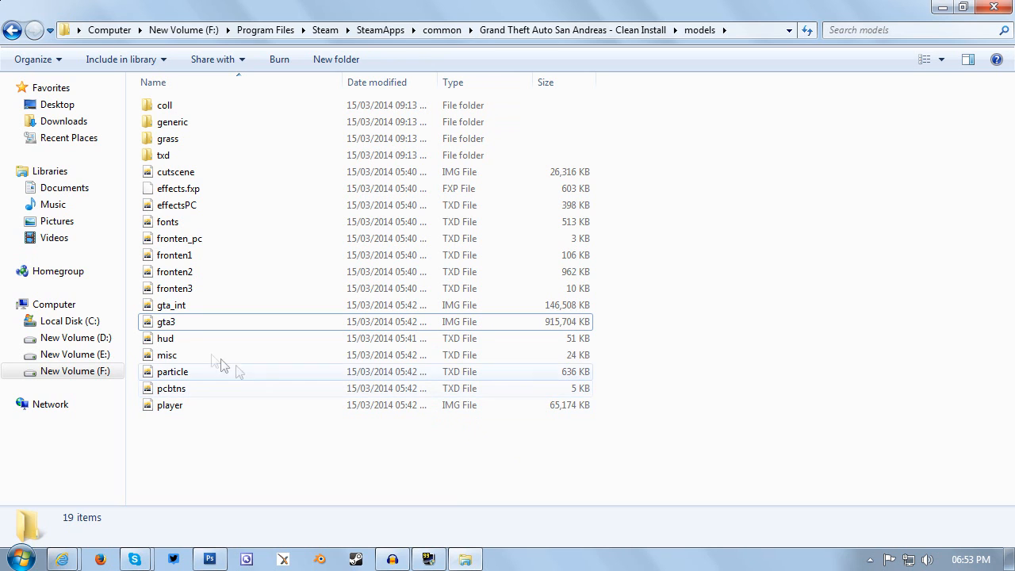
click(167, 321)
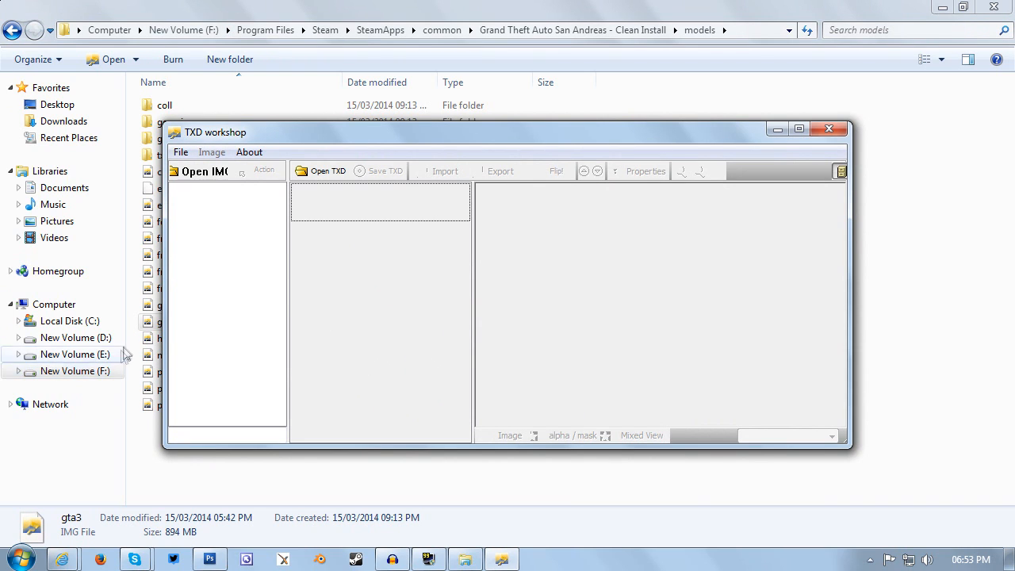
mouse_move(167, 300)
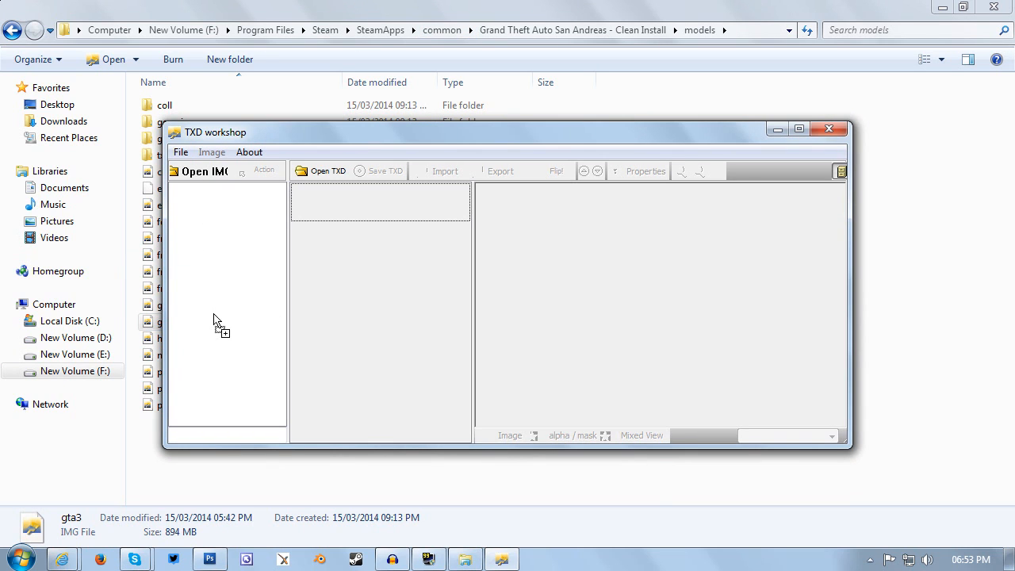
mouse_move(225, 331)
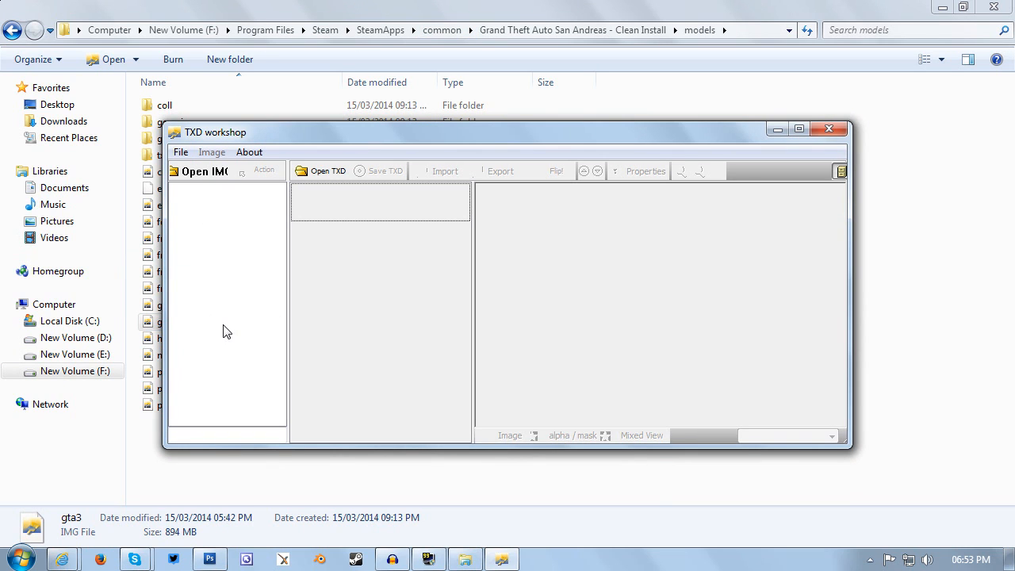
Load the gta3 IMG archive's file list into TXD Workshop and maximize the window.
click(203, 172)
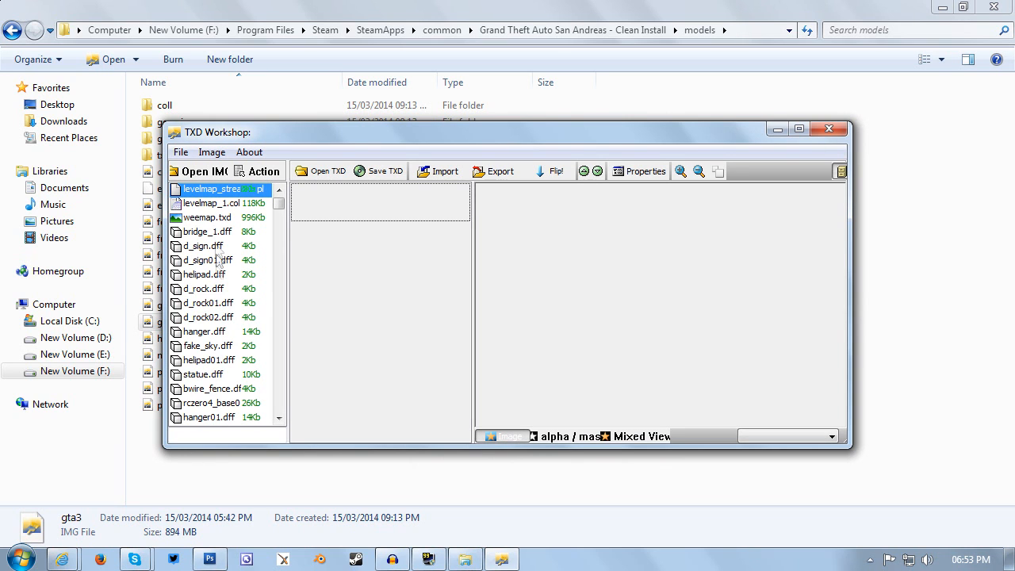
mouse_move(799, 128)
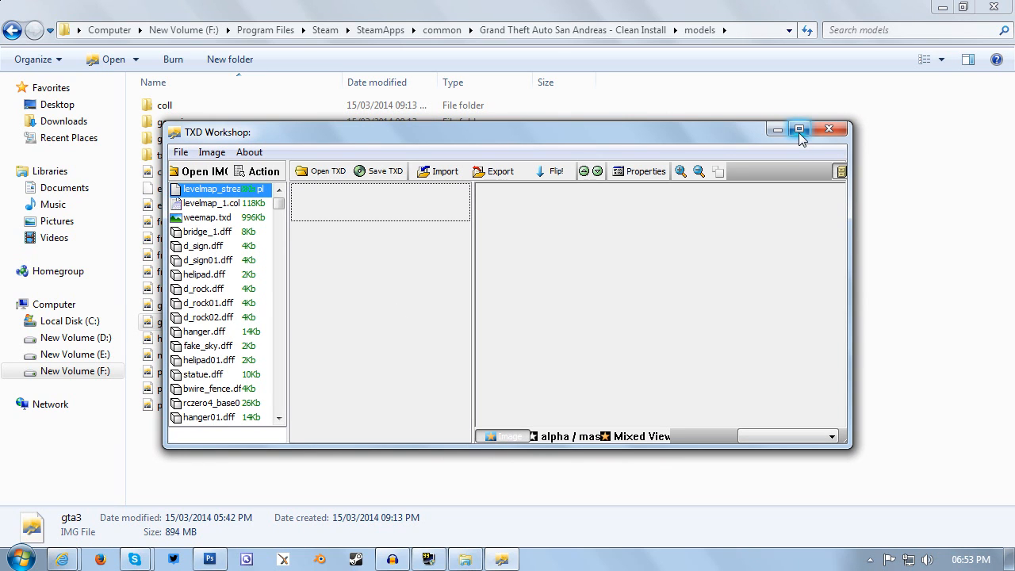
click(800, 130)
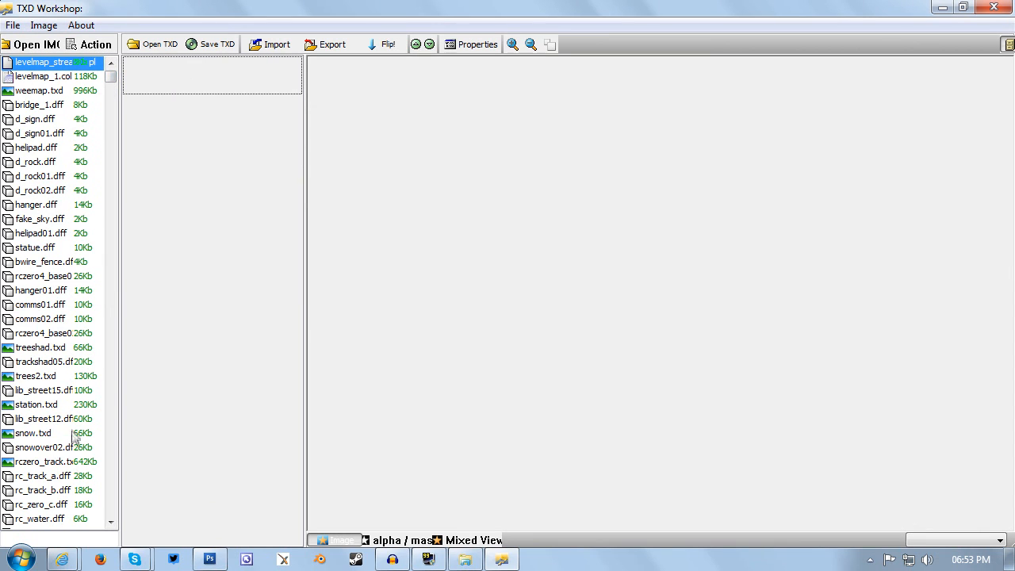
mouse_move(71, 447)
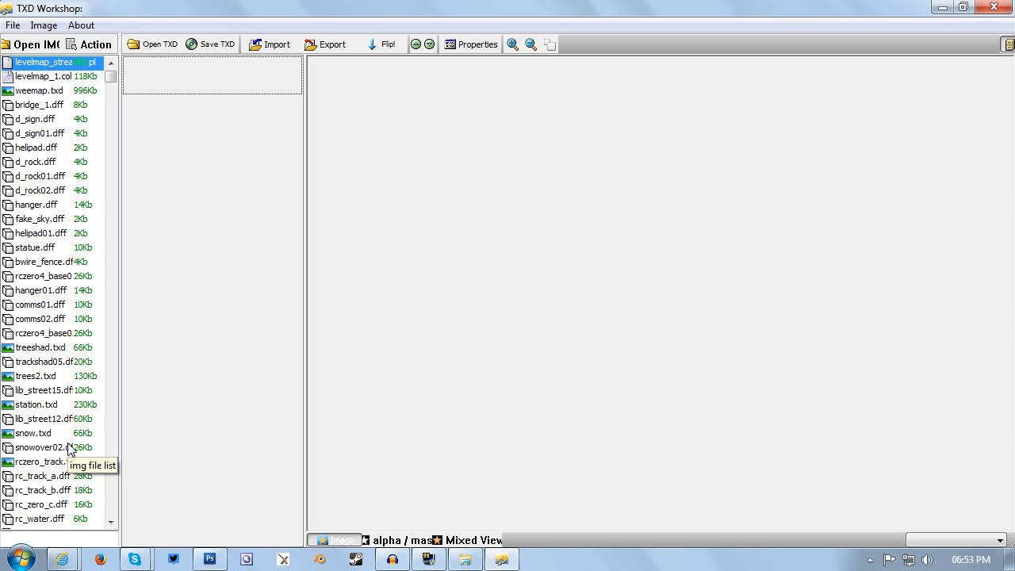
mouse_move(51, 374)
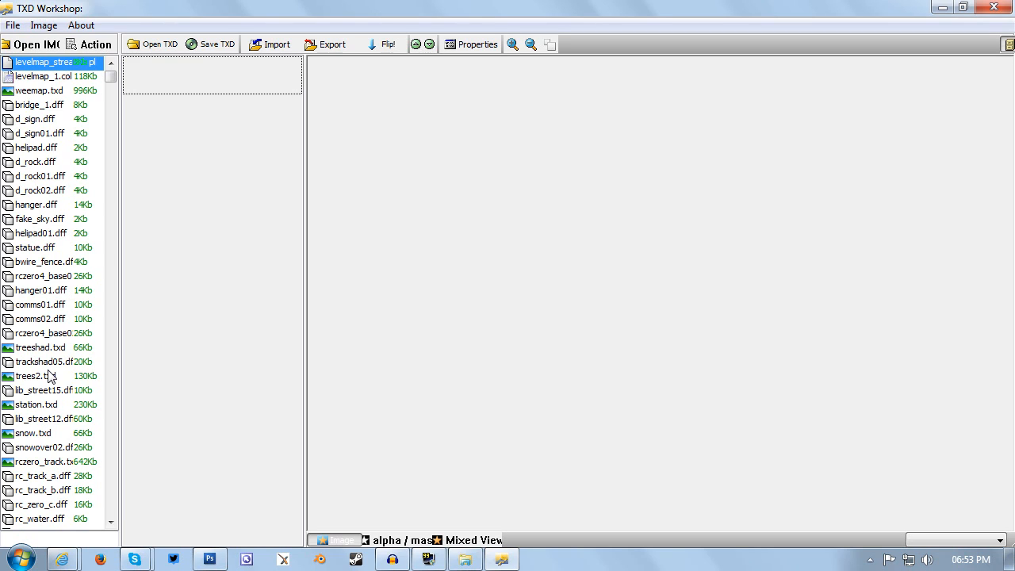
mouse_move(51, 162)
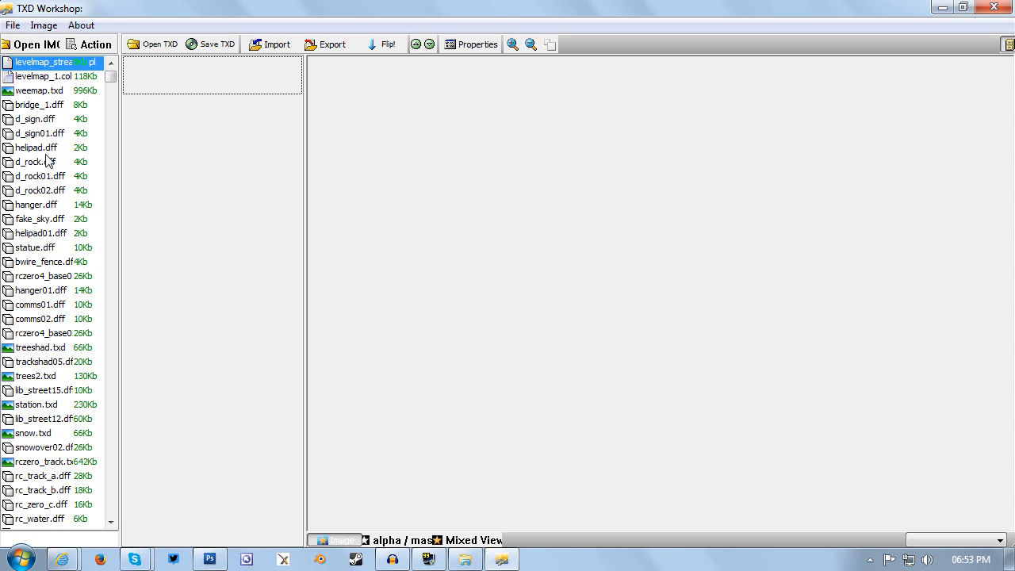
mouse_move(46, 403)
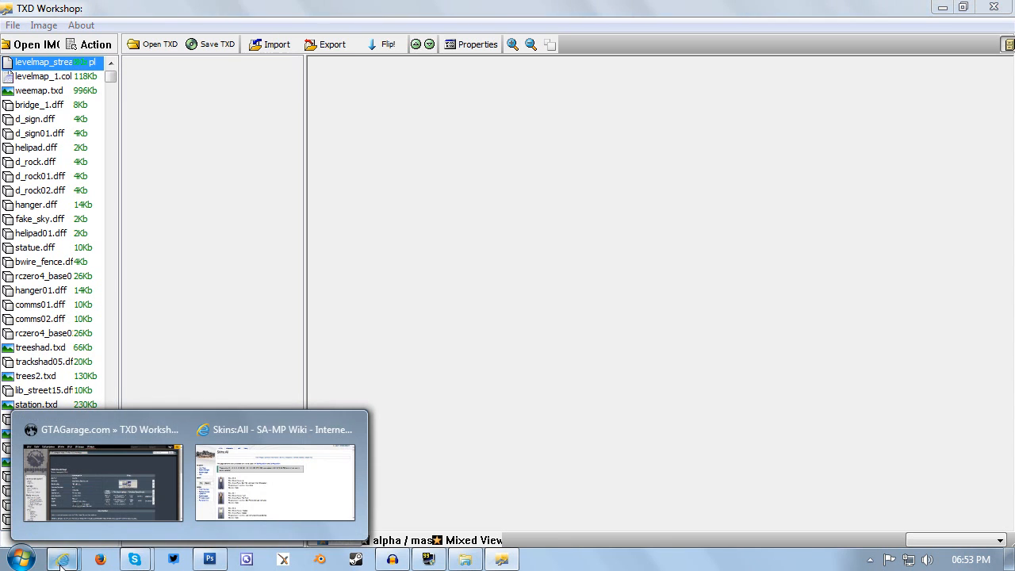
Search the SA-MP skins wiki for 161 and select its model name cwmyfr.
click(276, 482)
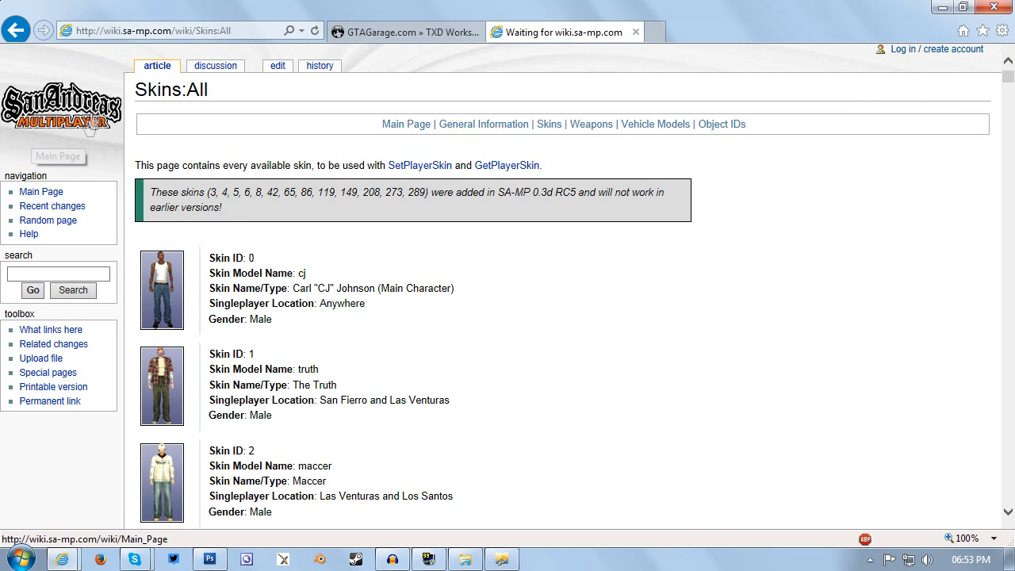
mouse_move(219, 445)
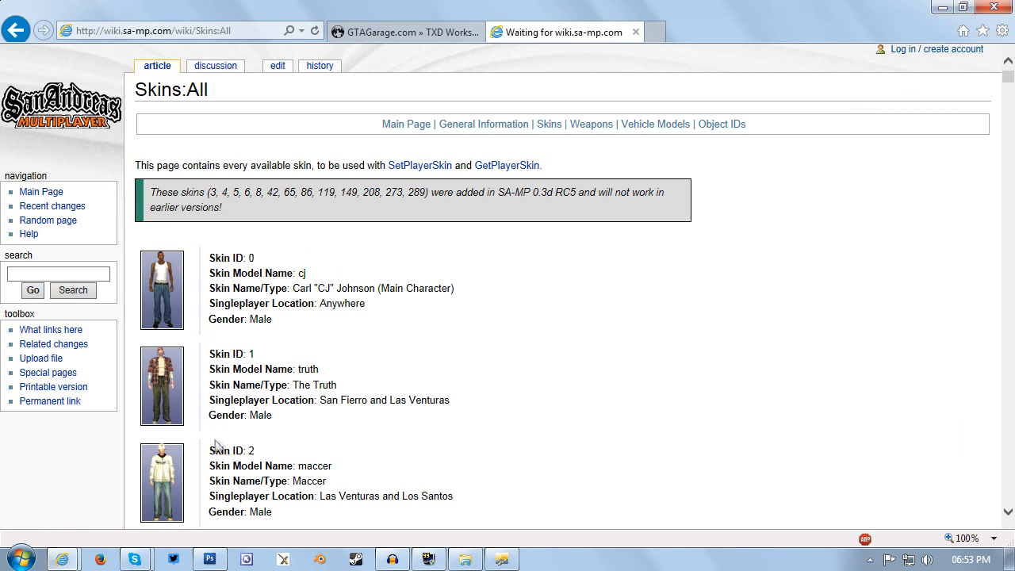
key(ctrl+f)
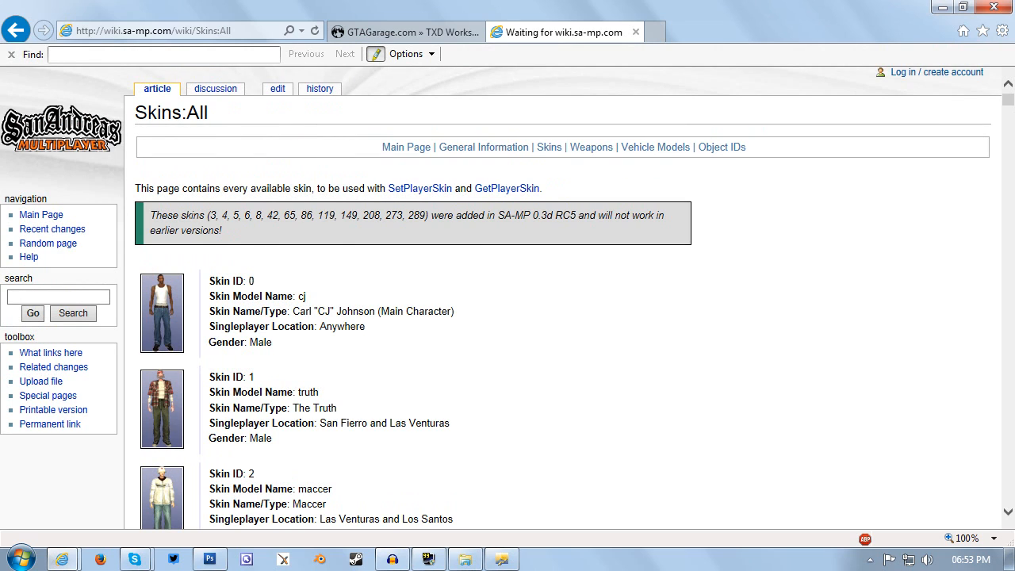
text(161)
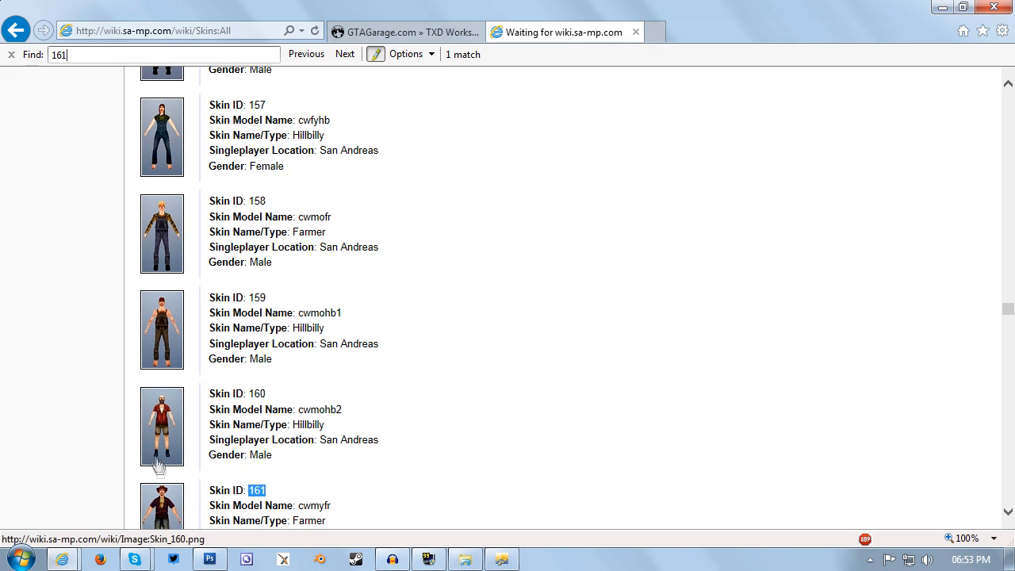
scroll(down, 3)
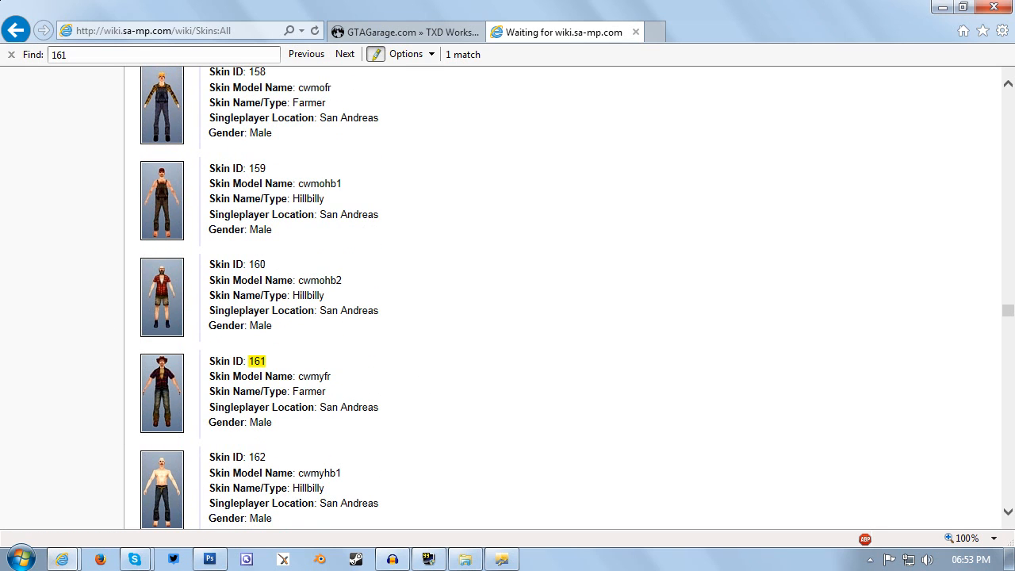
double_click(250, 376)
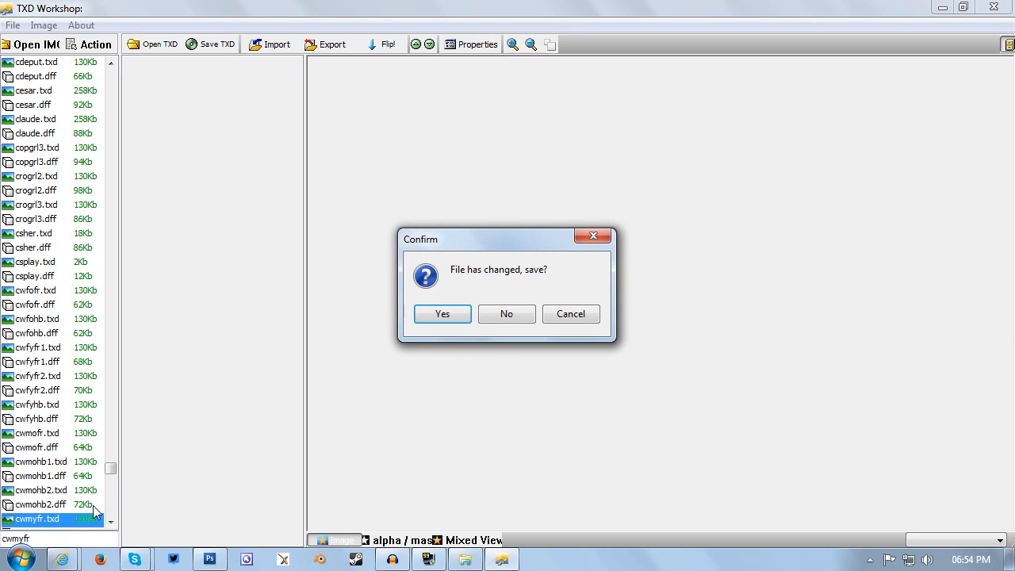
mouse_move(579, 339)
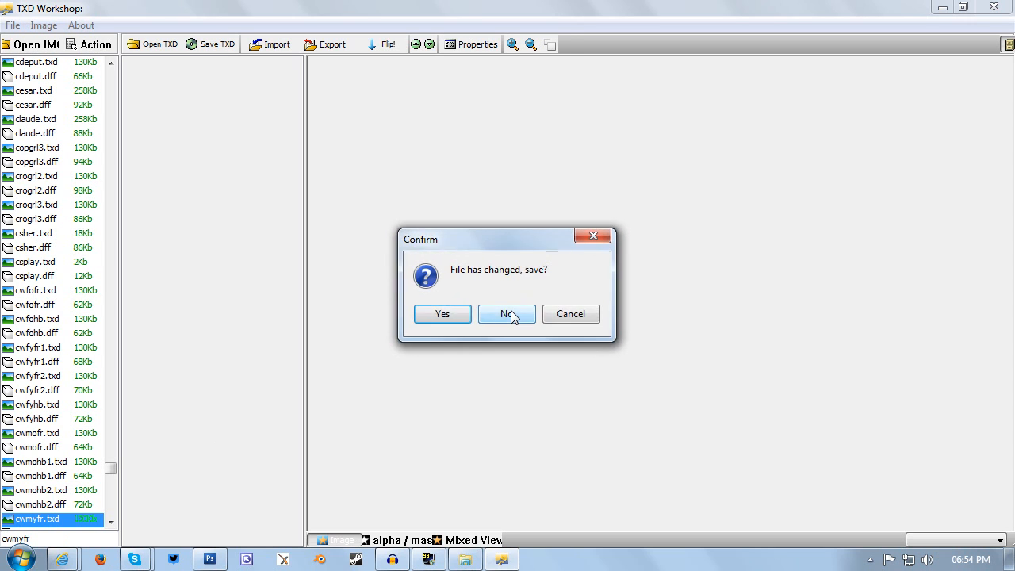
Decline the save prompt and export the cwmyfr texture as a PNG to the Desktop.
click(506, 314)
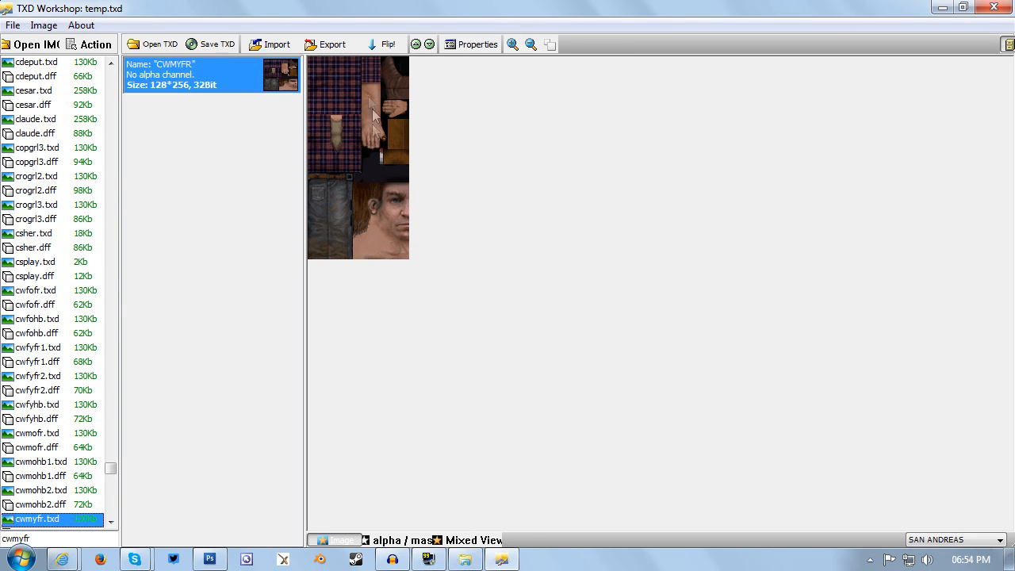
mouse_move(324, 244)
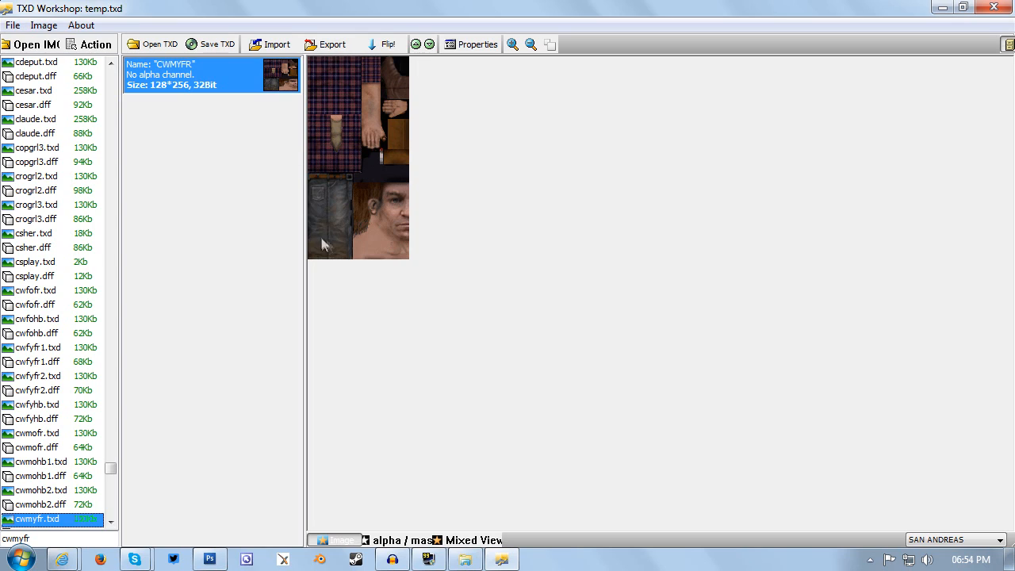
mouse_move(522, 231)
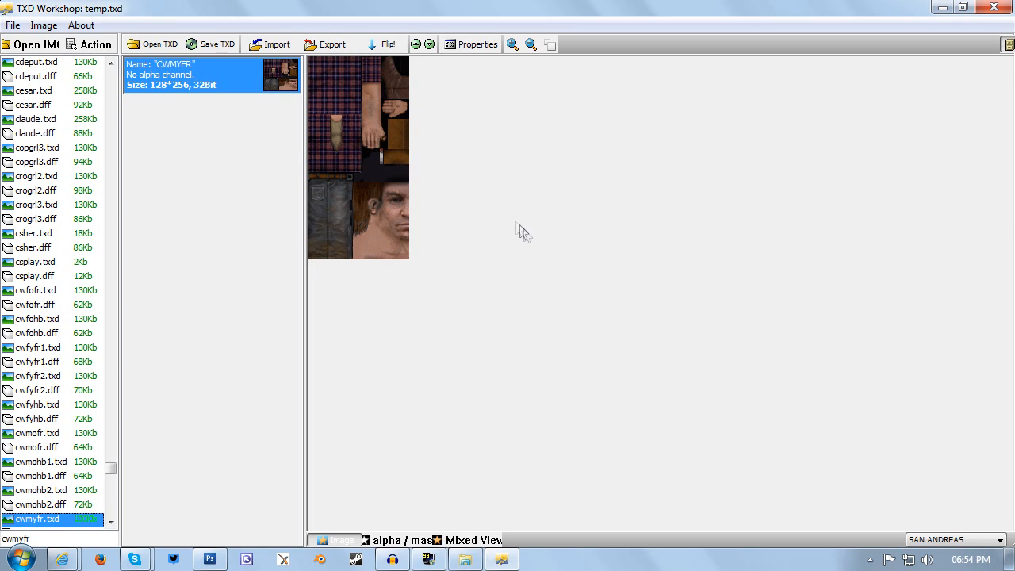
mouse_move(330, 73)
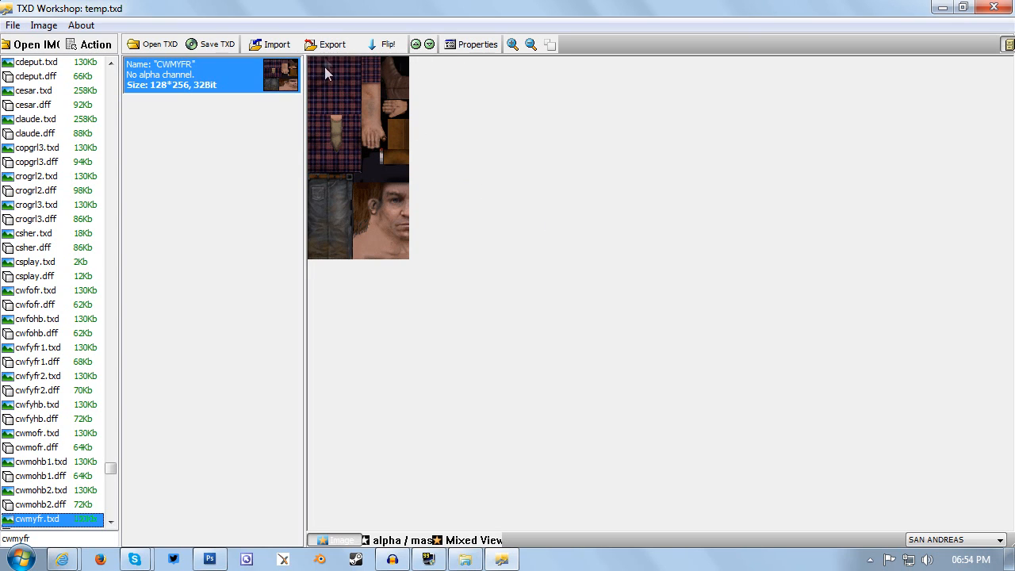
mouse_move(293, 82)
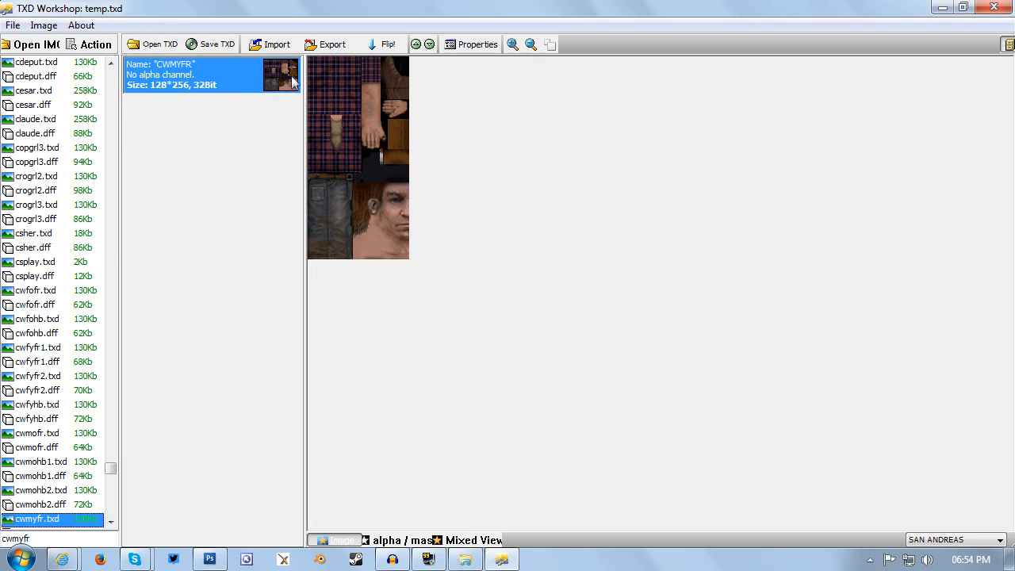
mouse_move(325, 45)
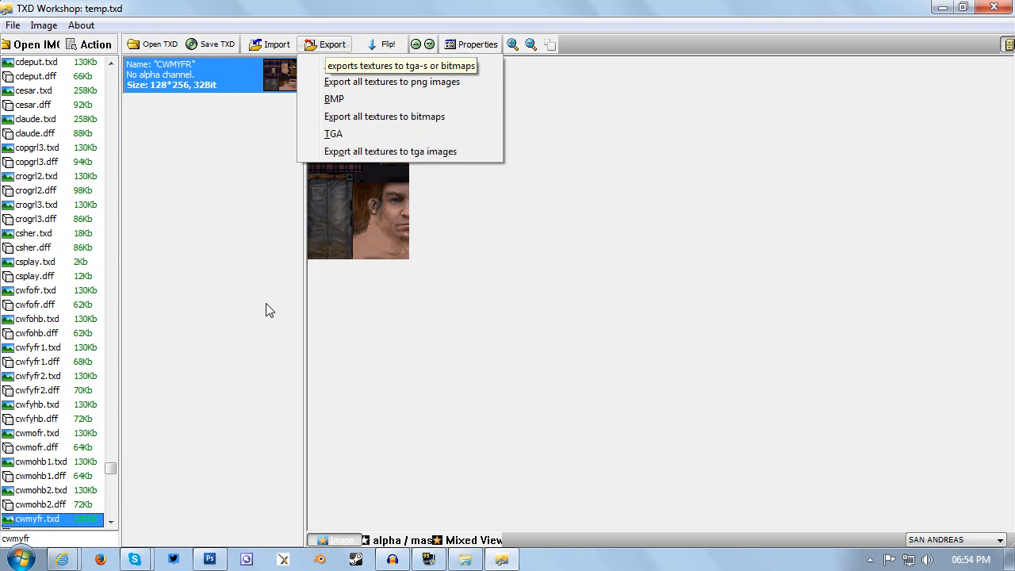
mouse_move(485, 65)
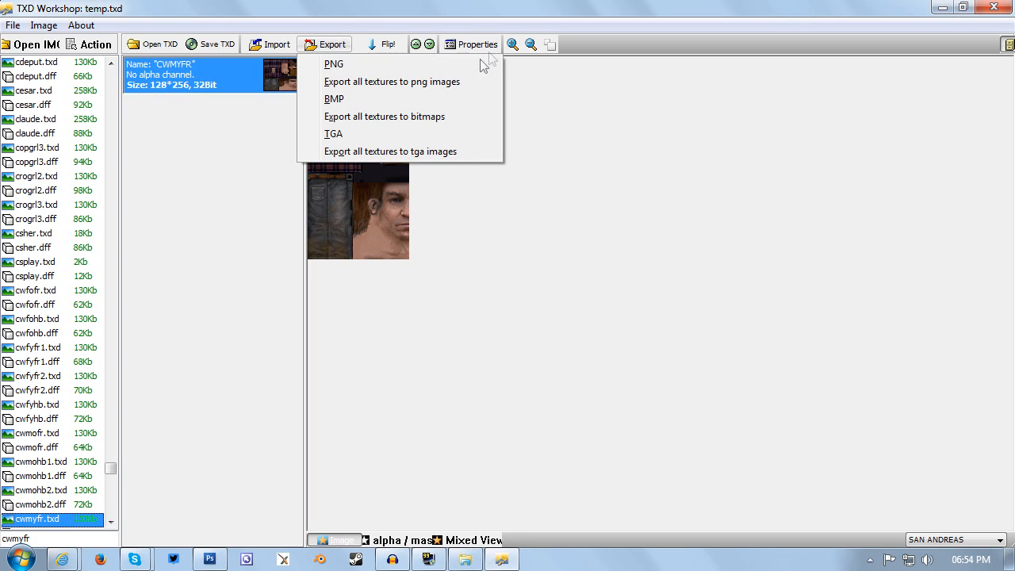
mouse_move(380, 64)
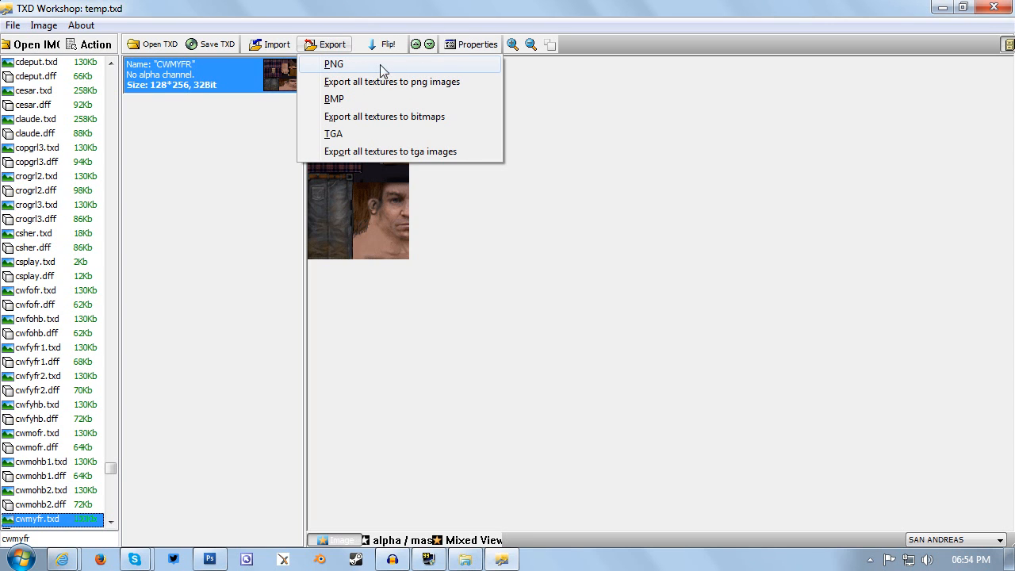
click(333, 64)
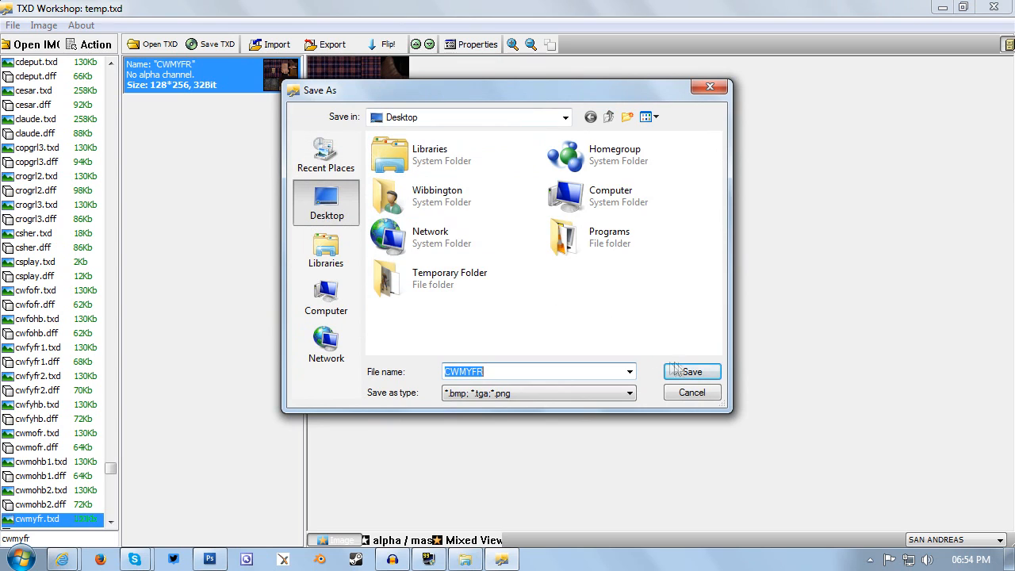
click(692, 371)
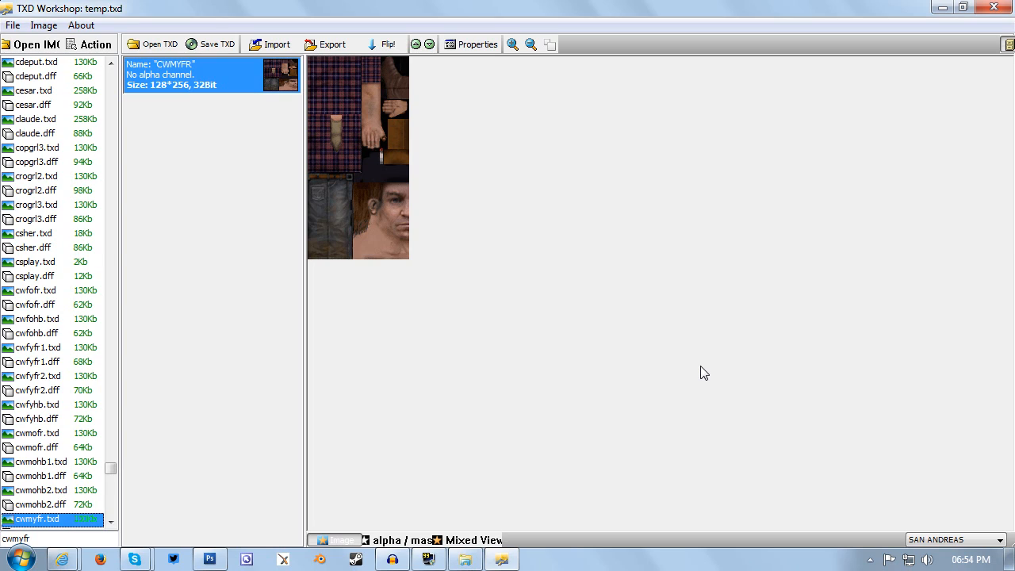
mouse_move(705, 359)
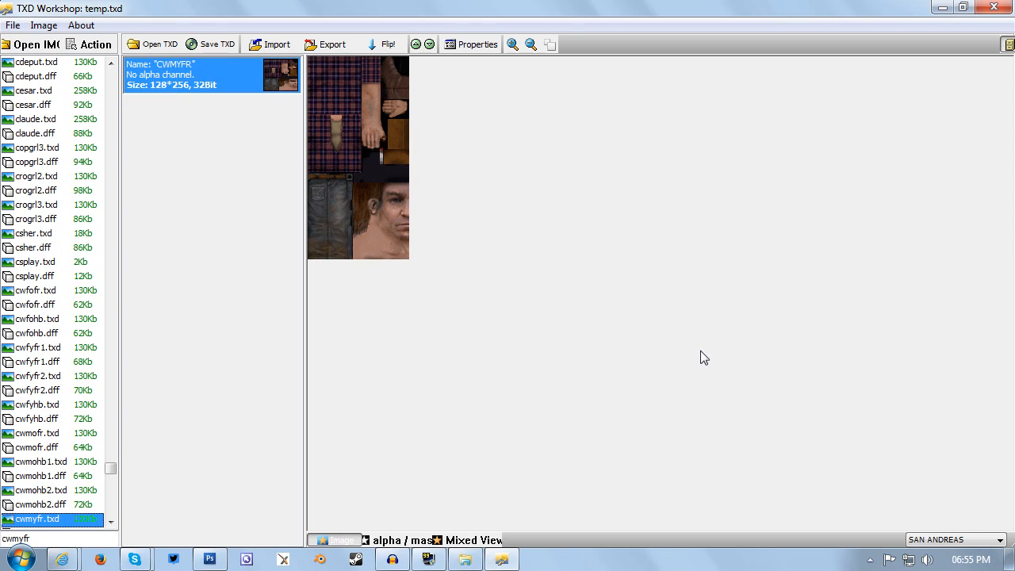
mouse_move(282, 473)
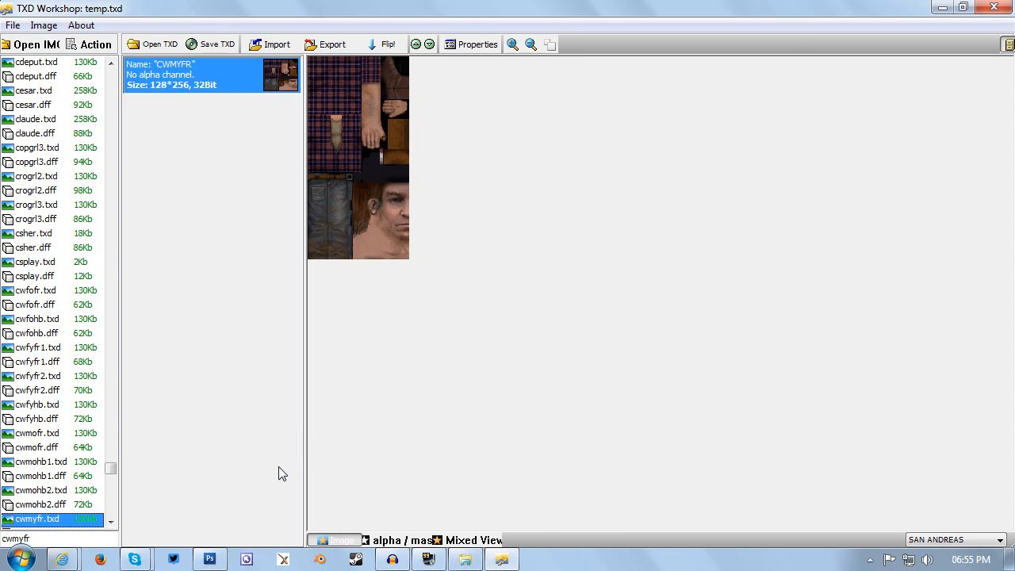
mouse_move(294, 460)
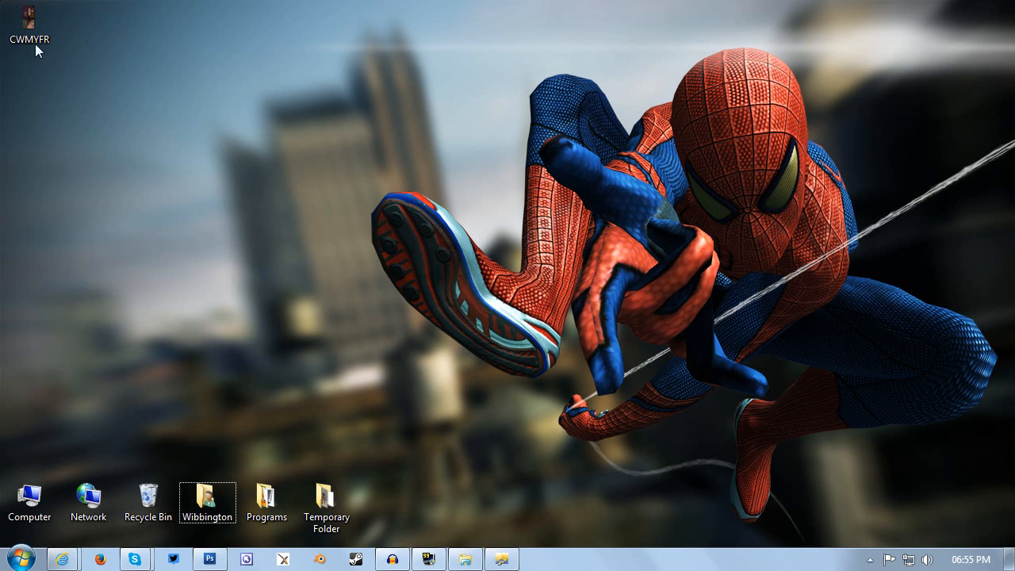
Load CWMYFR.png in Photoshop, zoom in on the shirt and copy the shirt selection to a new layer.
click(29, 24)
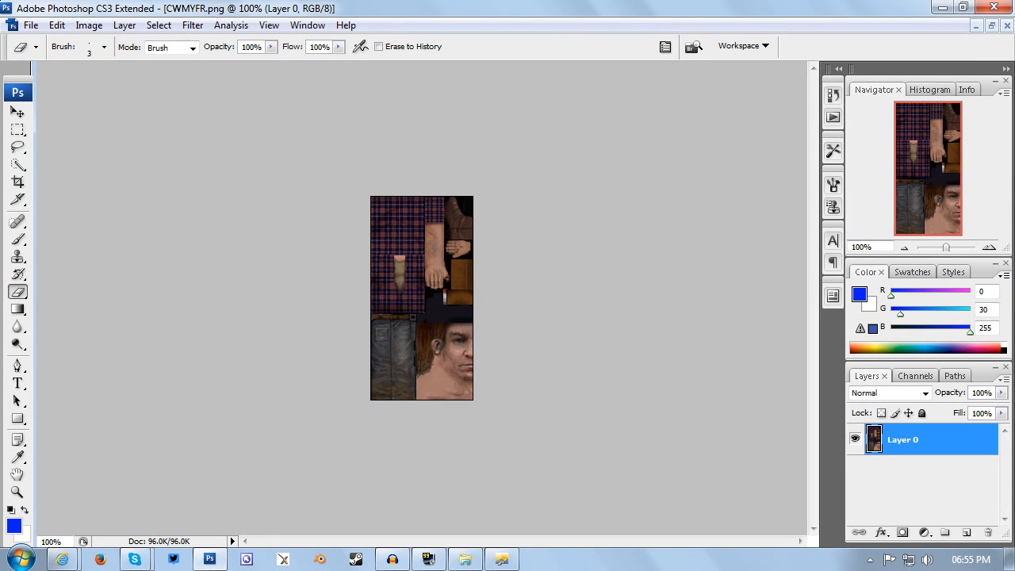
click(990, 248)
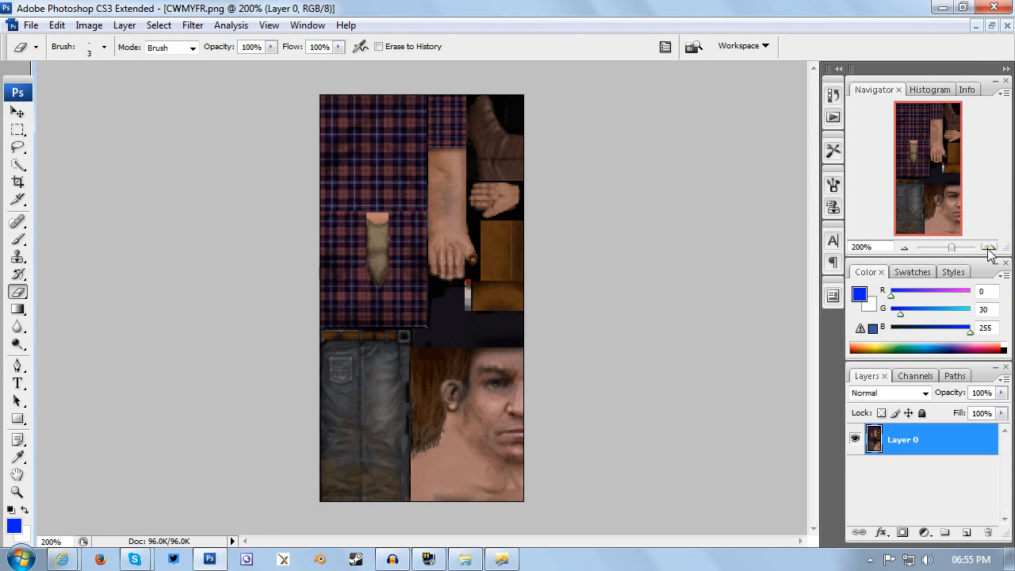
click(988, 247)
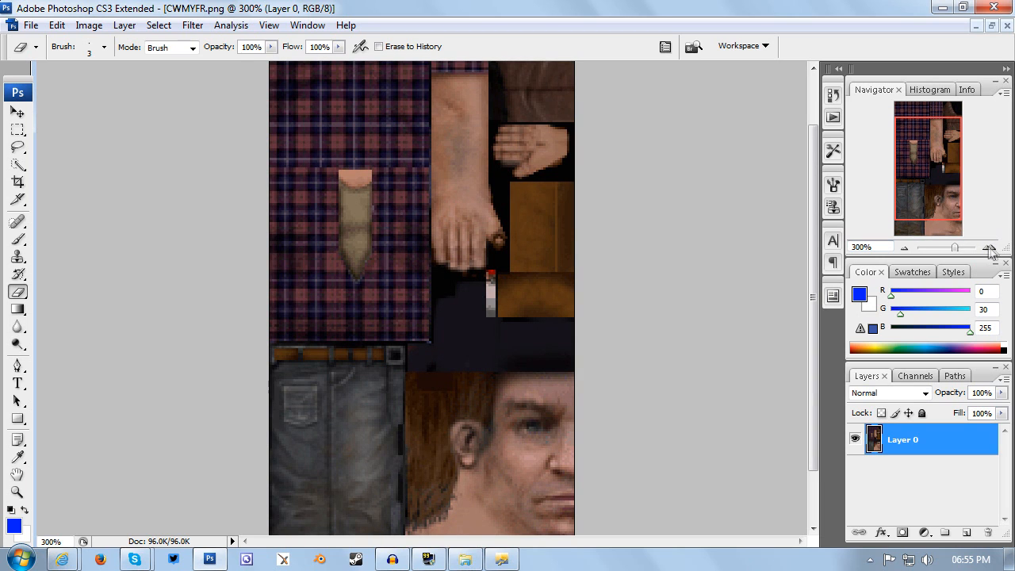
click(990, 247)
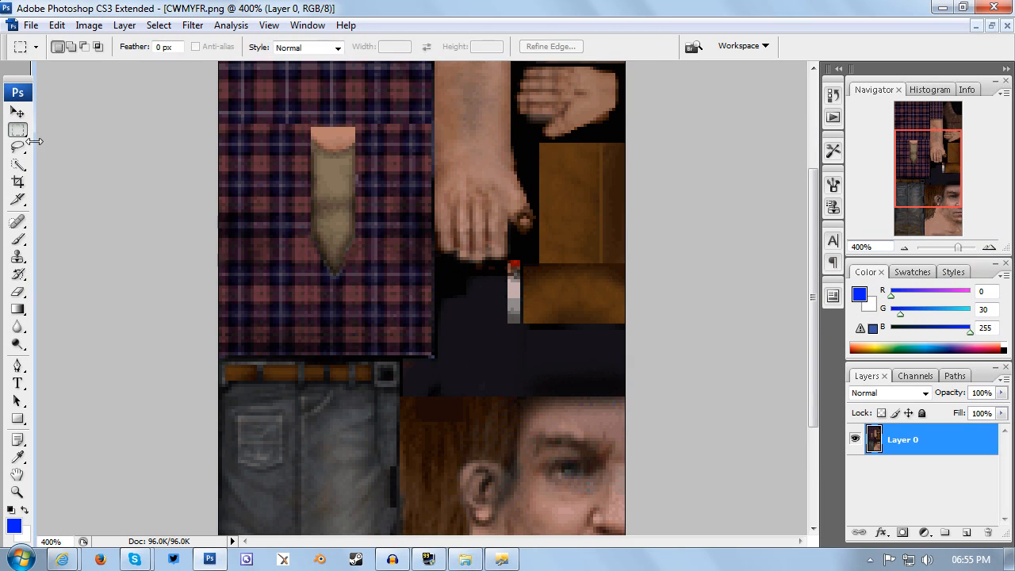
mouse_move(433, 362)
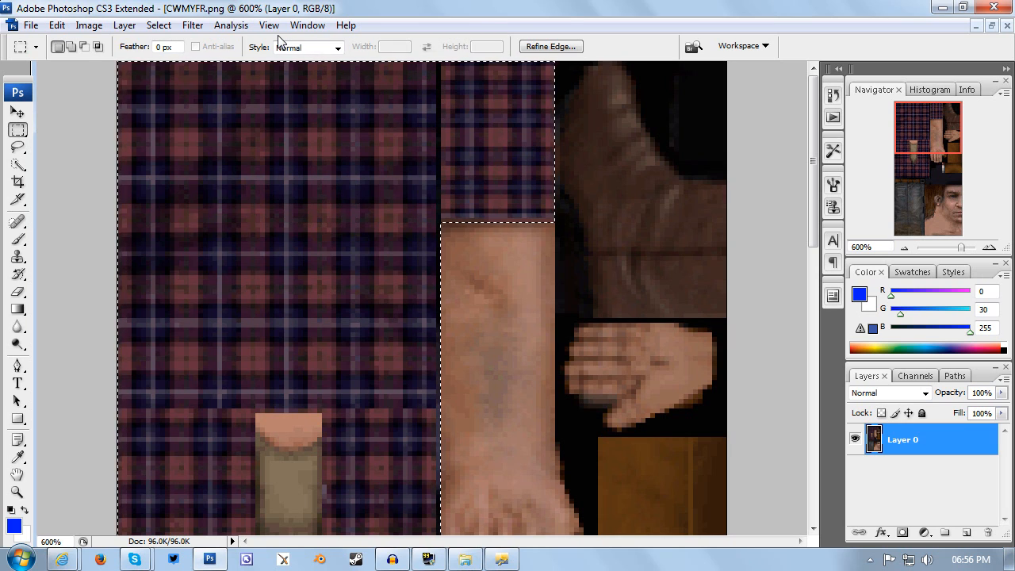
click(945, 533)
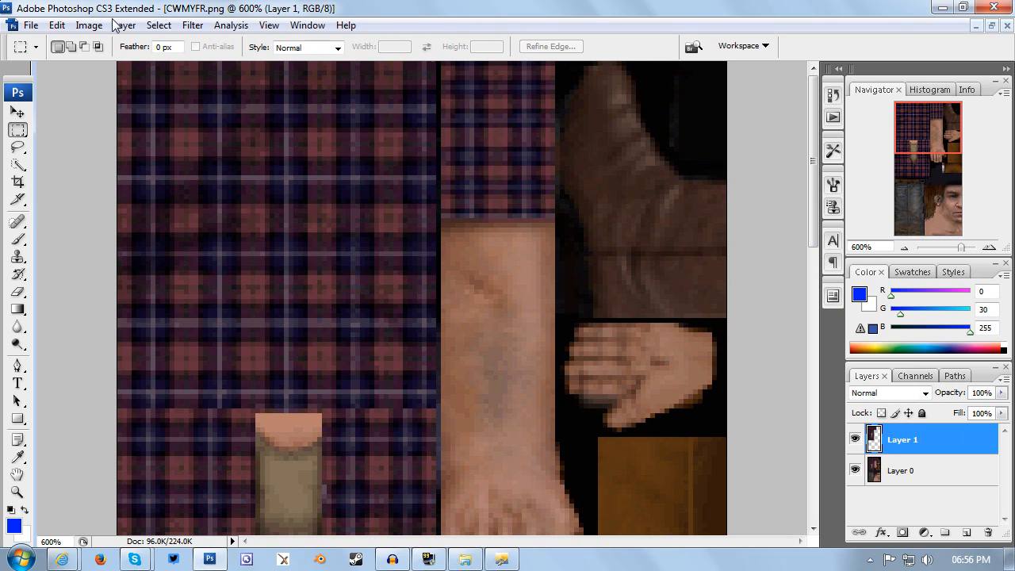
Colorize the shirt layer with Hue/Saturation at hue 233, saturation 25.
click(89, 26)
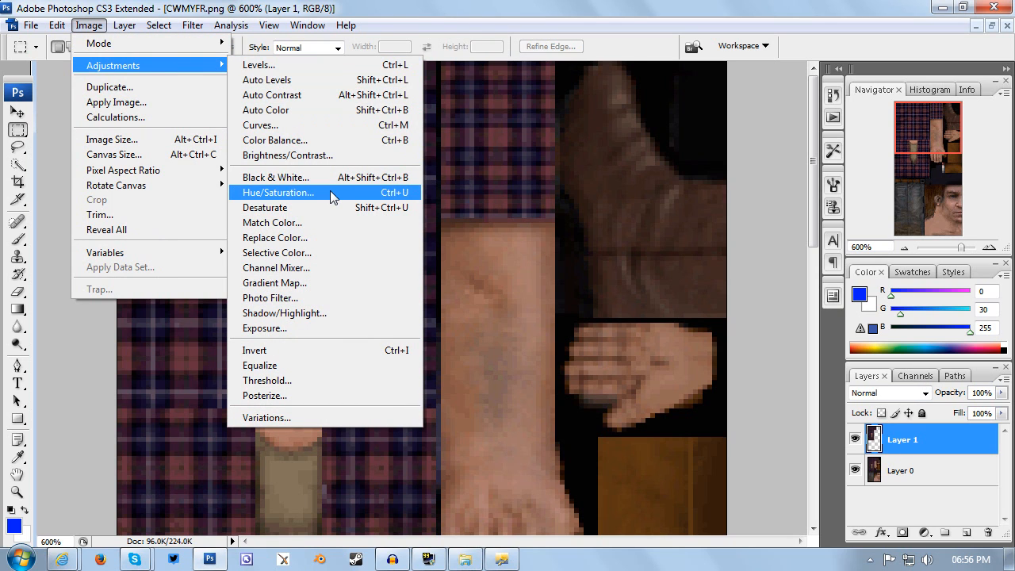
click(278, 192)
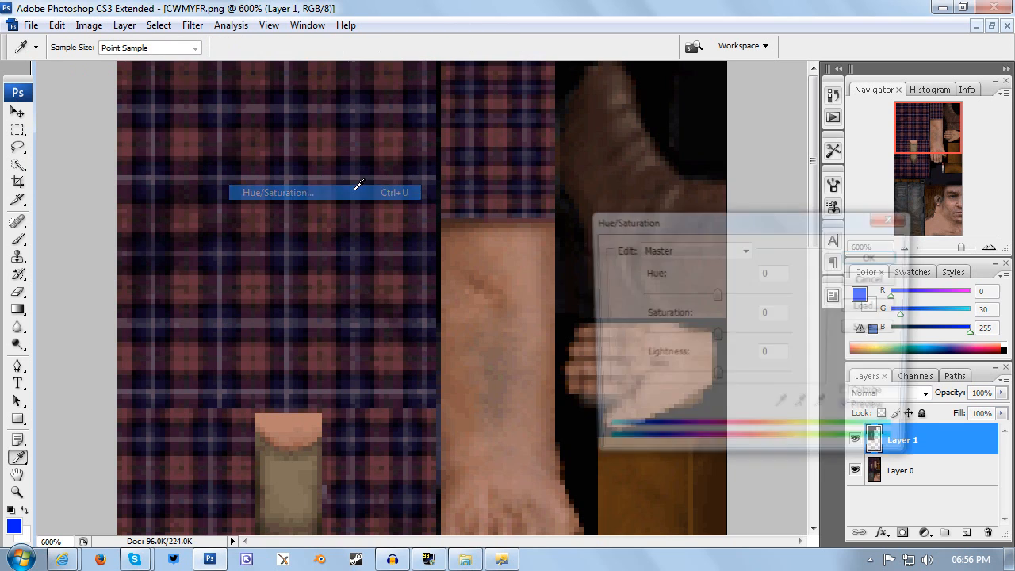
click(280, 192)
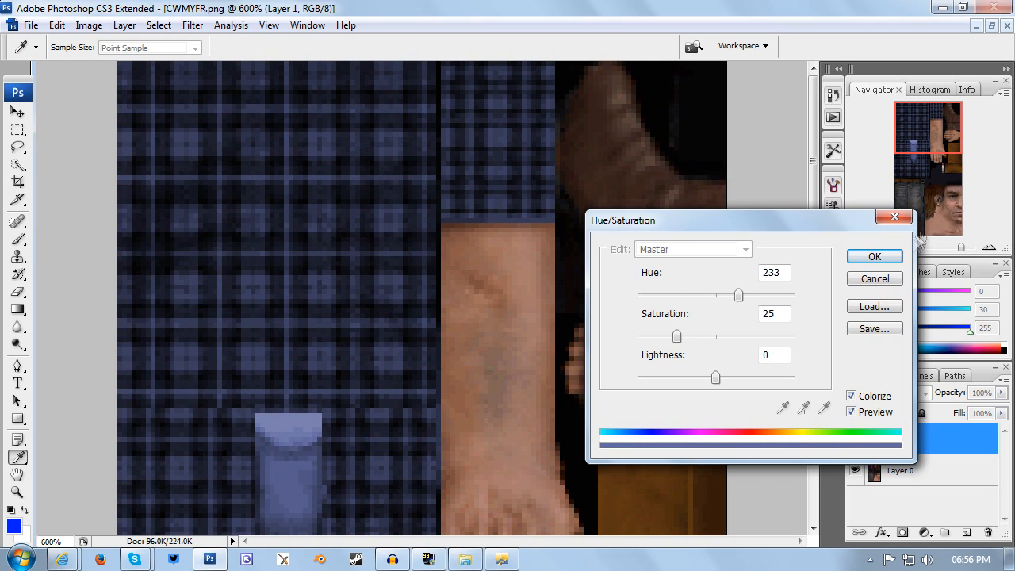
click(875, 257)
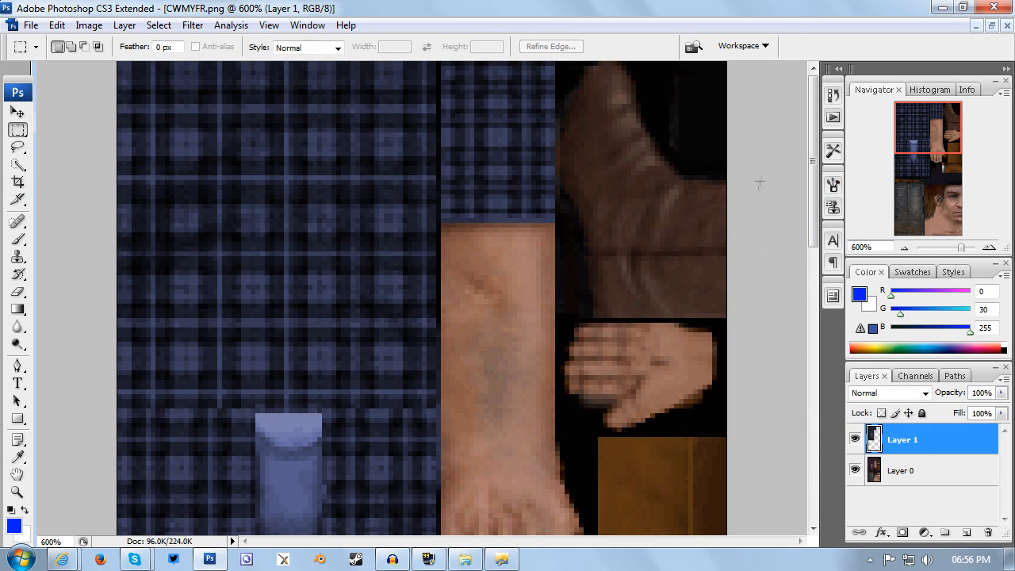
Marquee-select the small tie piece below the shirt.
scroll(down, 3)
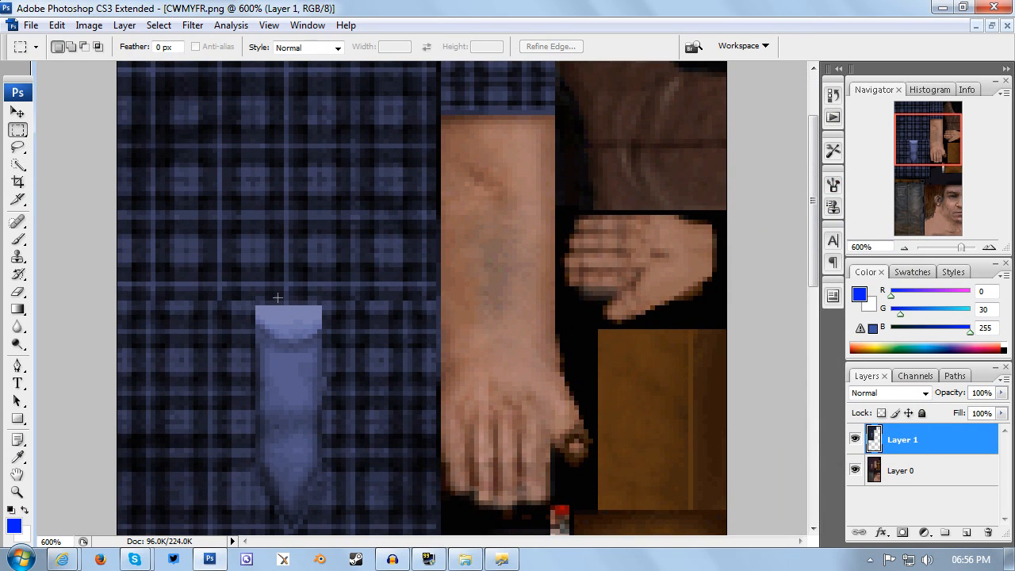
mouse_move(254, 298)
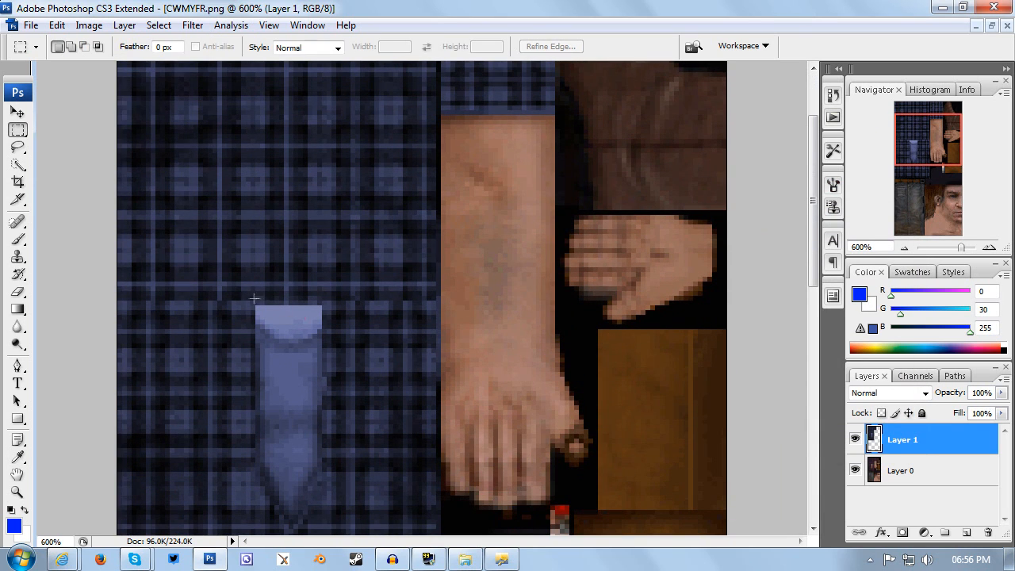
mouse_move(257, 448)
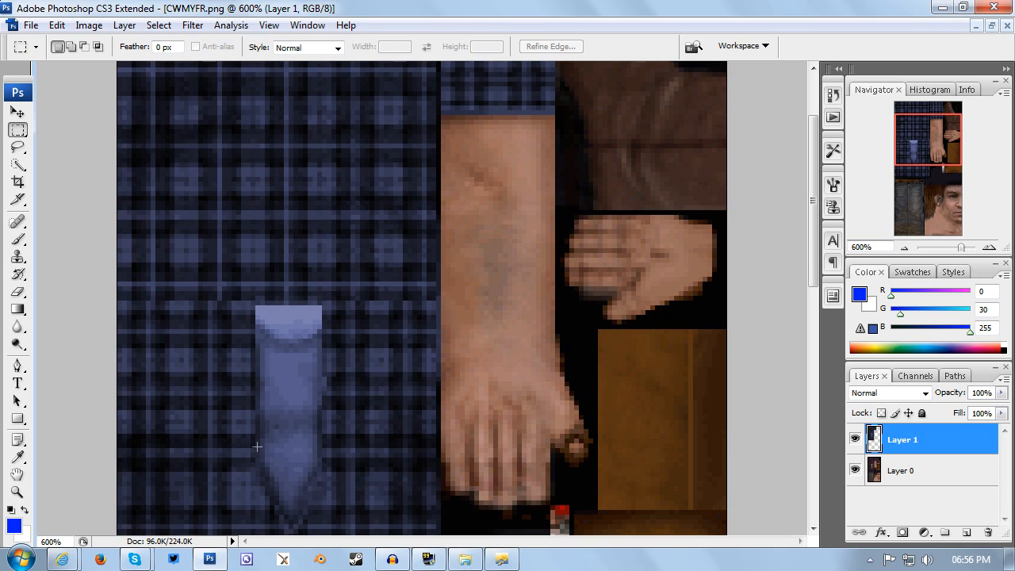
mouse_move(256, 305)
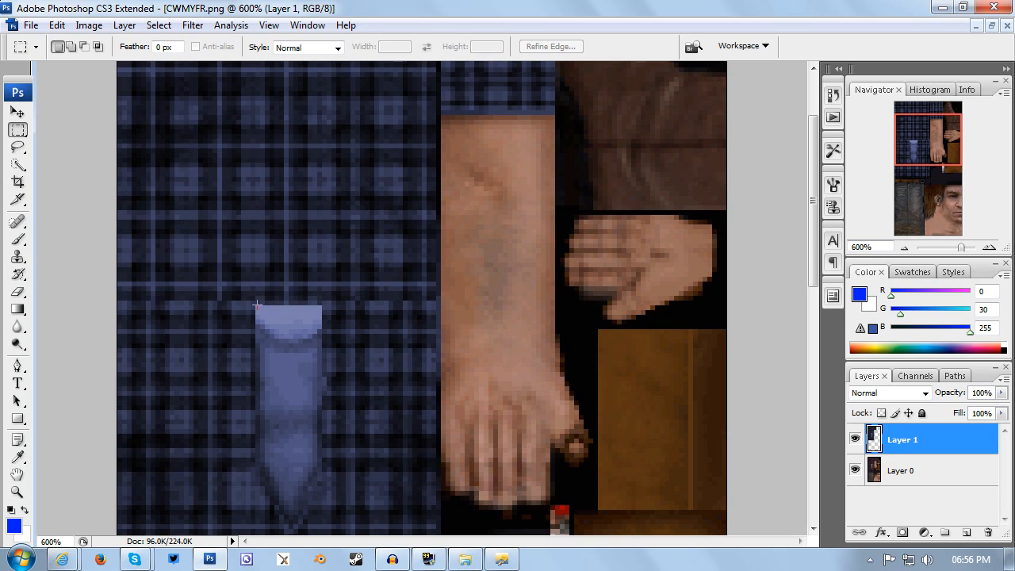
drag(256, 305, 317, 405)
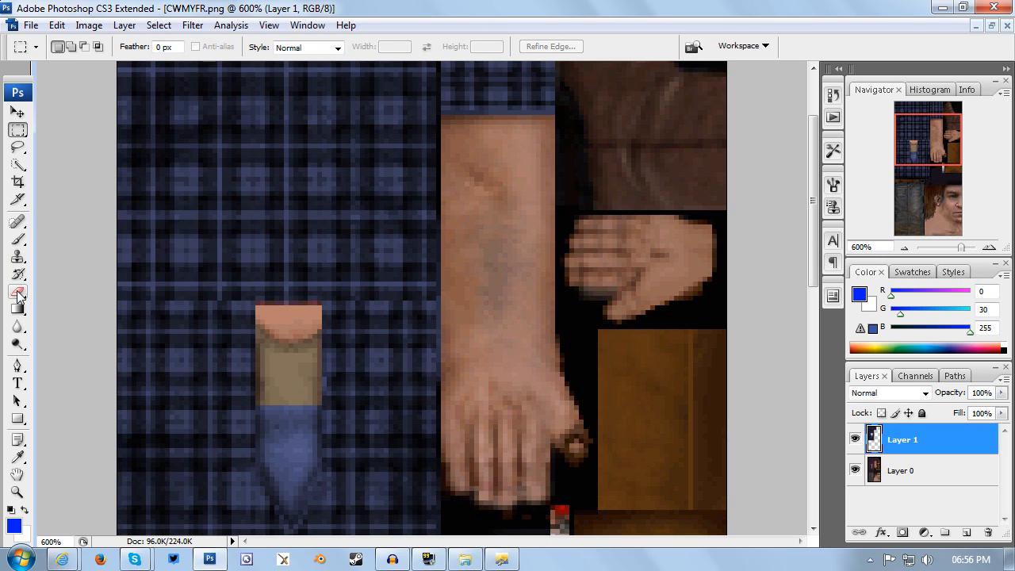
Erase the blue from the tie piece with a small eraser brush and zoom out to check.
click(17, 297)
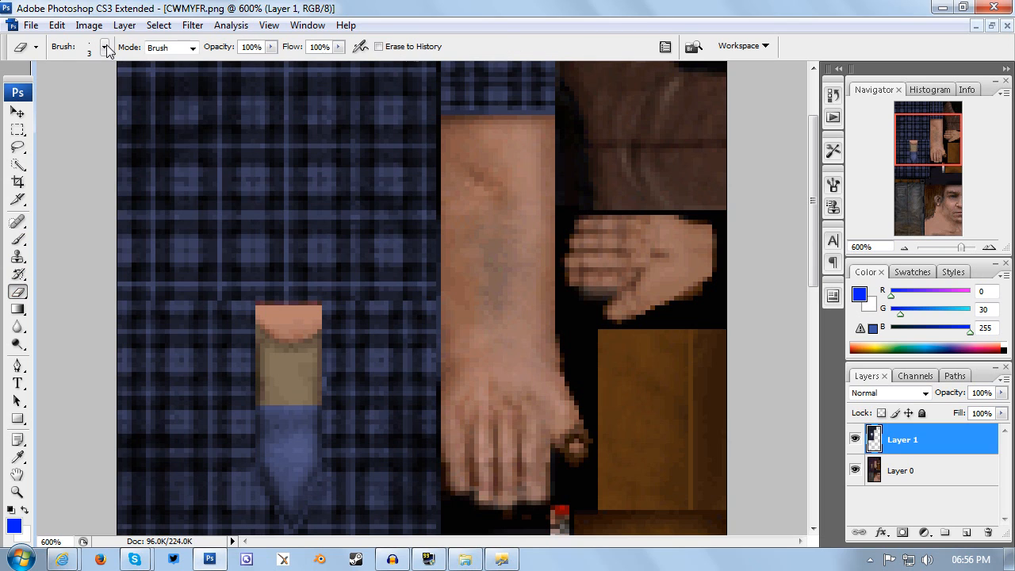
click(102, 47)
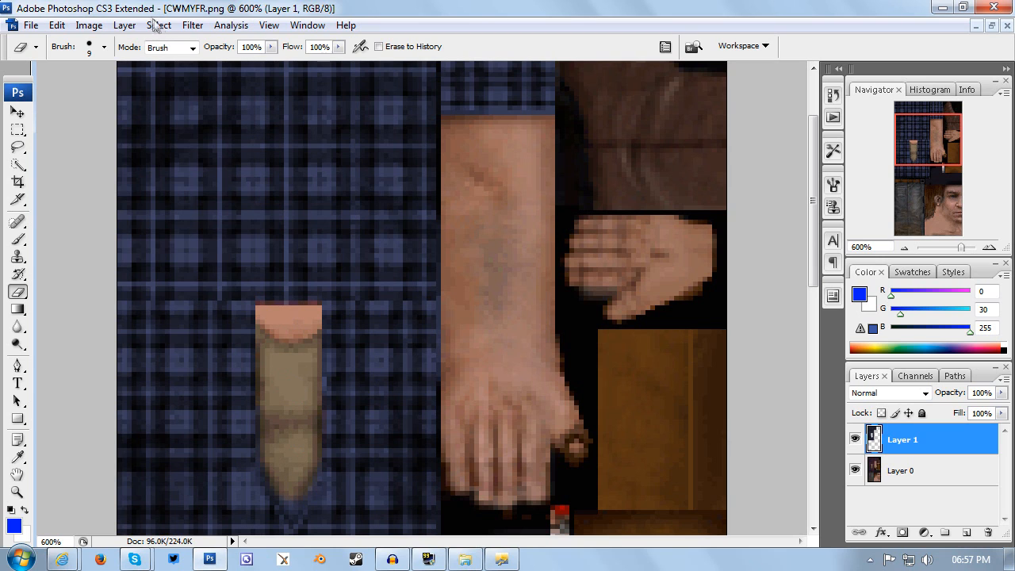
click(104, 46)
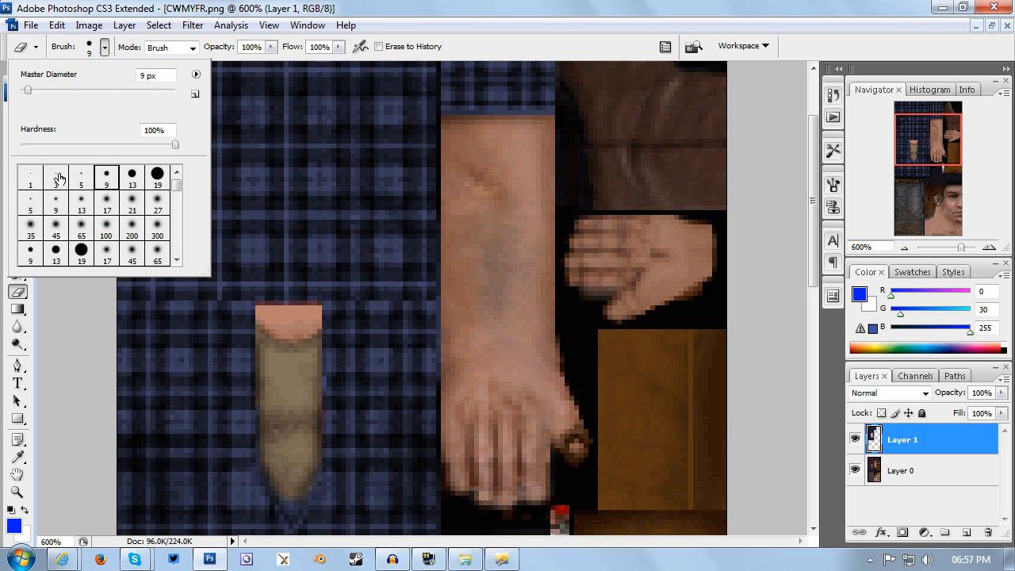
click(291, 506)
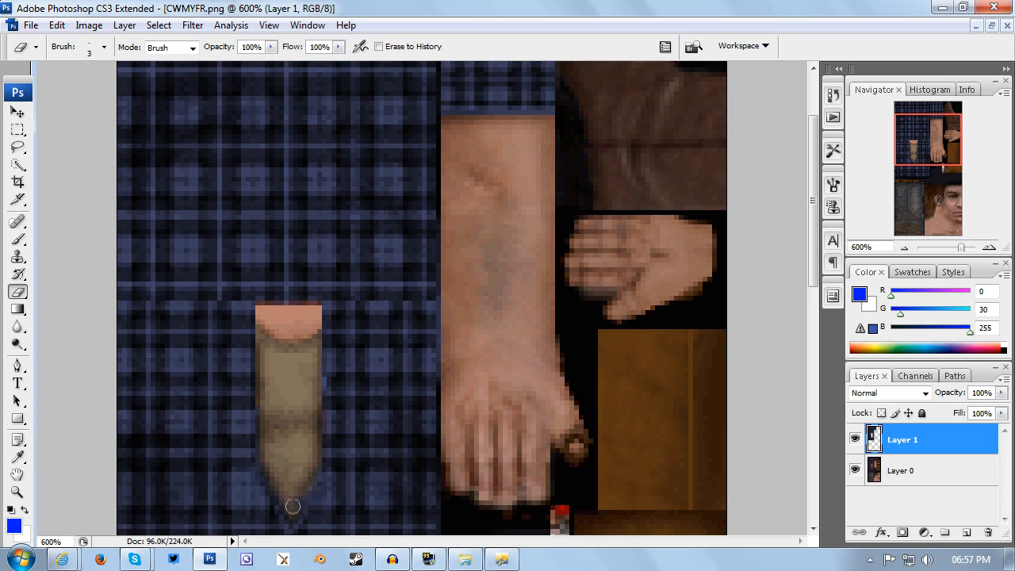
mouse_move(301, 470)
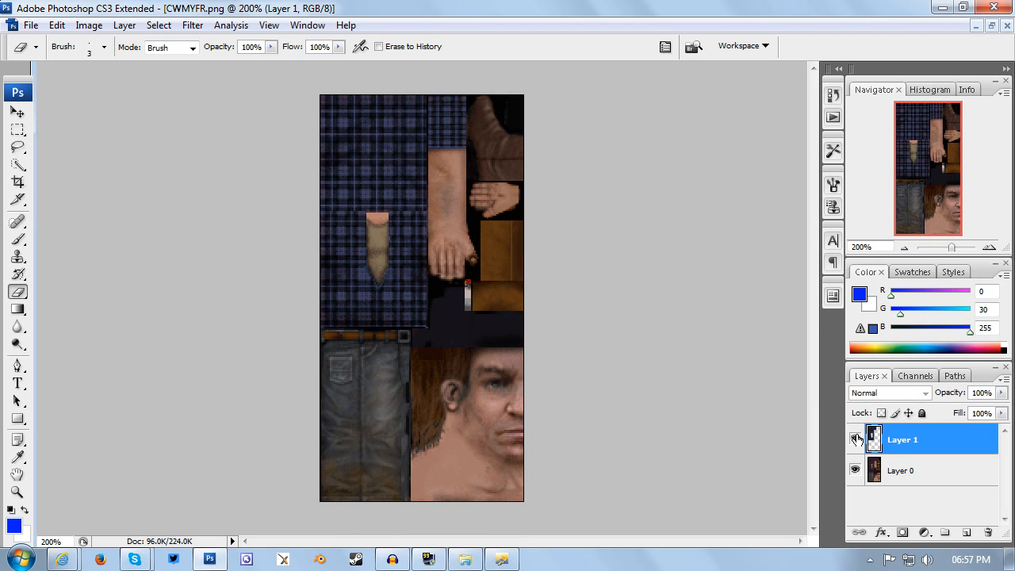
click(856, 438)
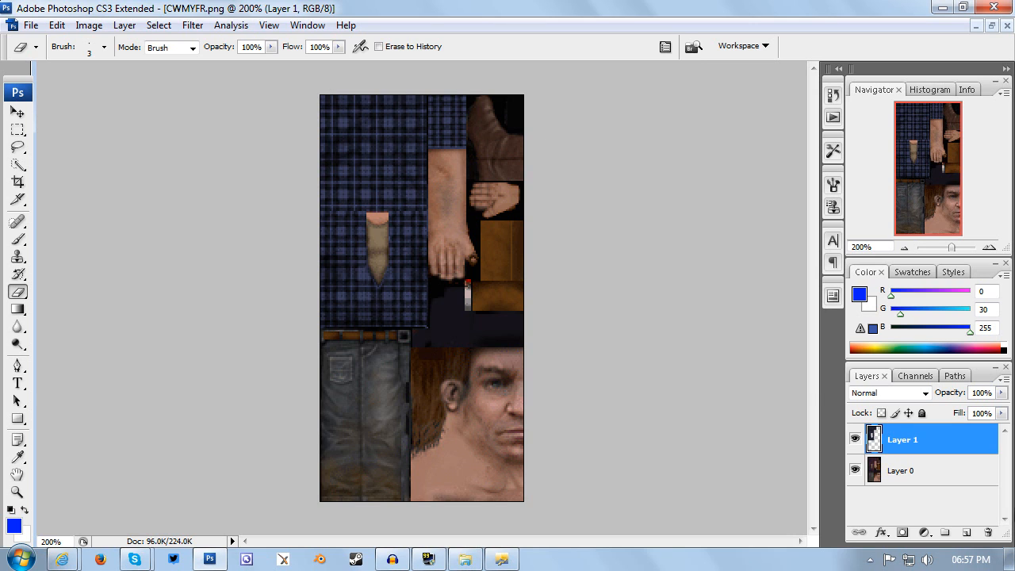
Merge the blue shirt layer down into the background and return to TXD Workshop.
click(124, 25)
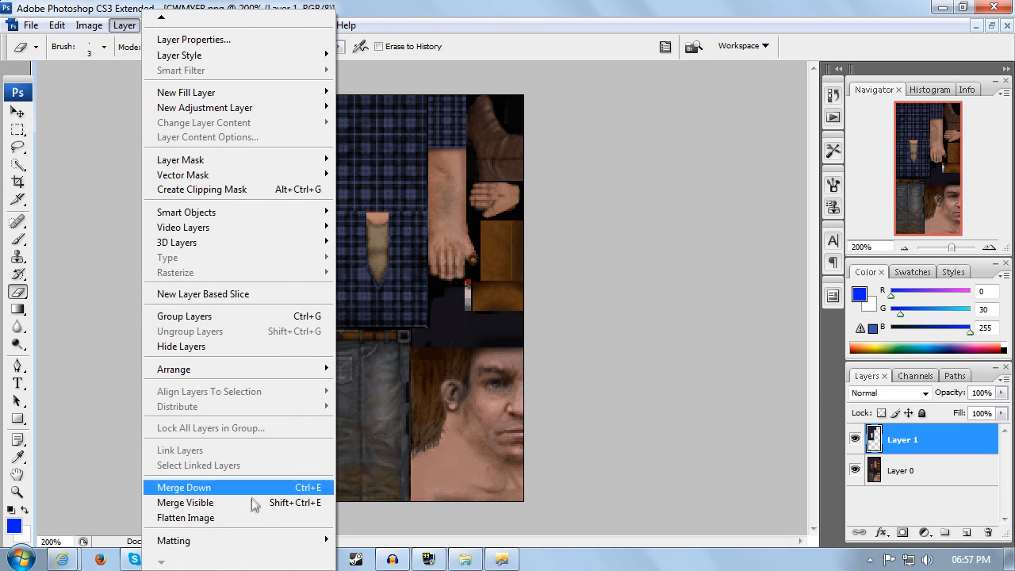
click(184, 487)
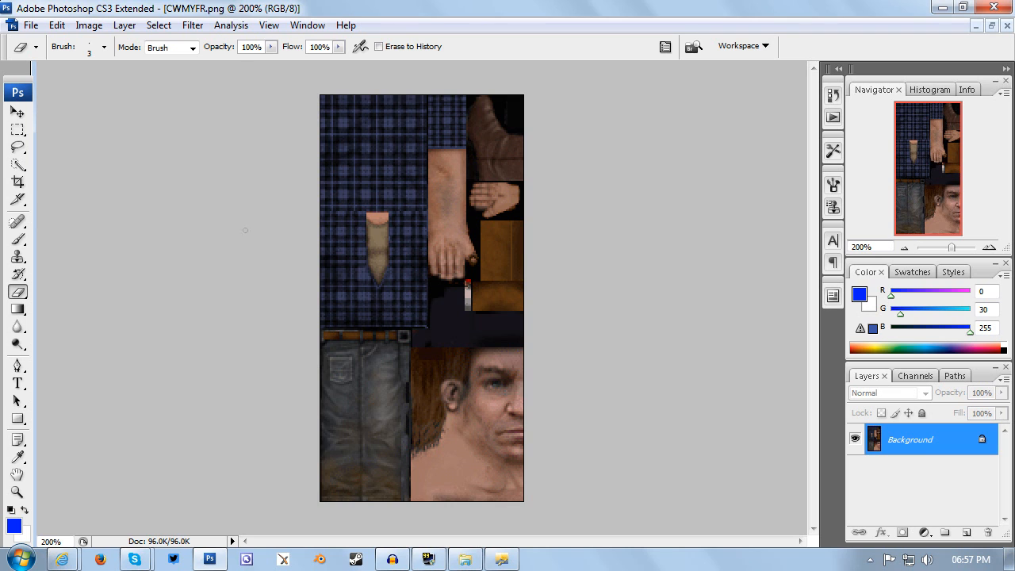
click(501, 559)
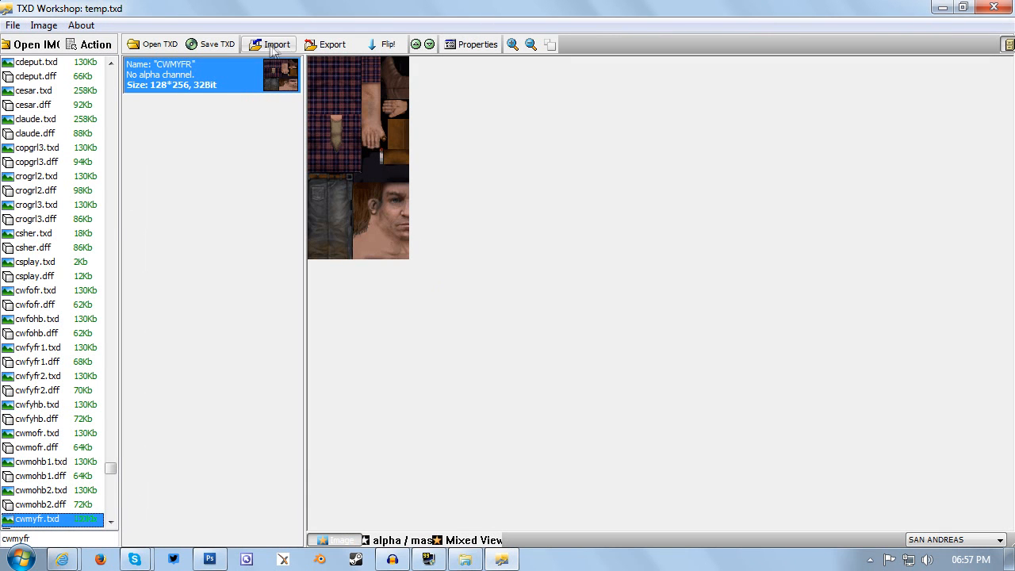
Import the edited CWMYFR.png from the Desktop over the cwmyfr texture.
click(270, 45)
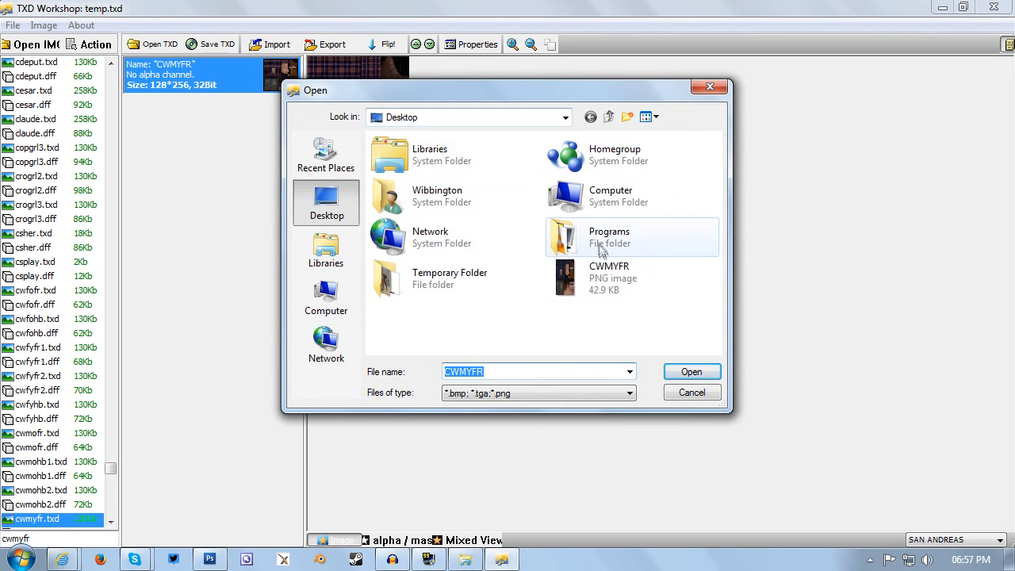
click(609, 278)
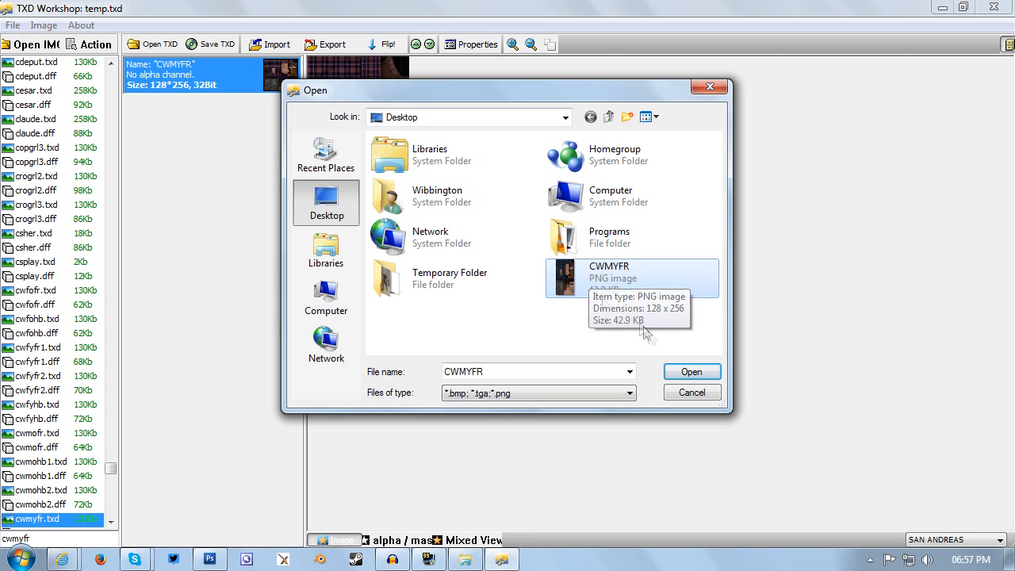
click(692, 371)
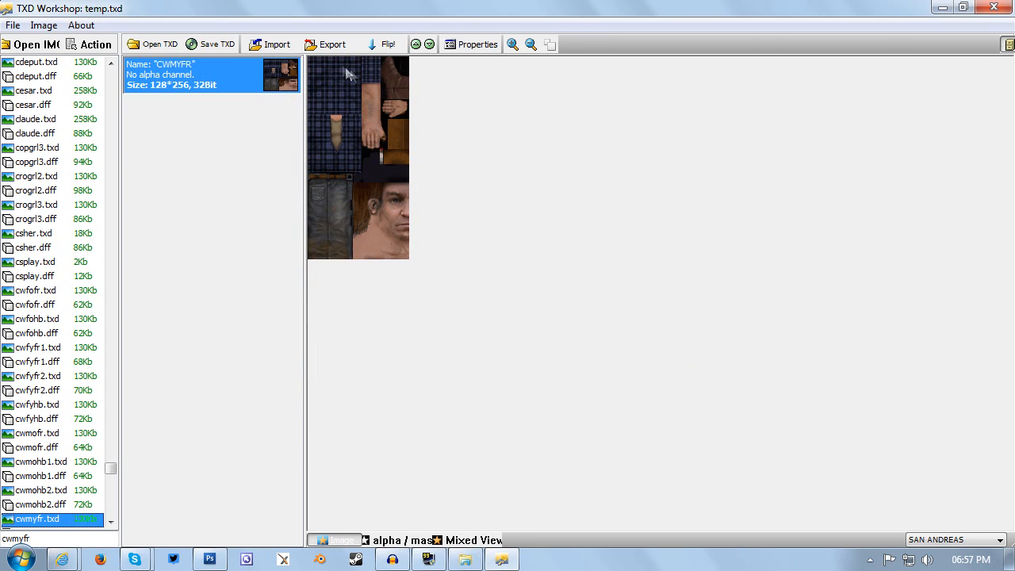
mouse_move(320, 146)
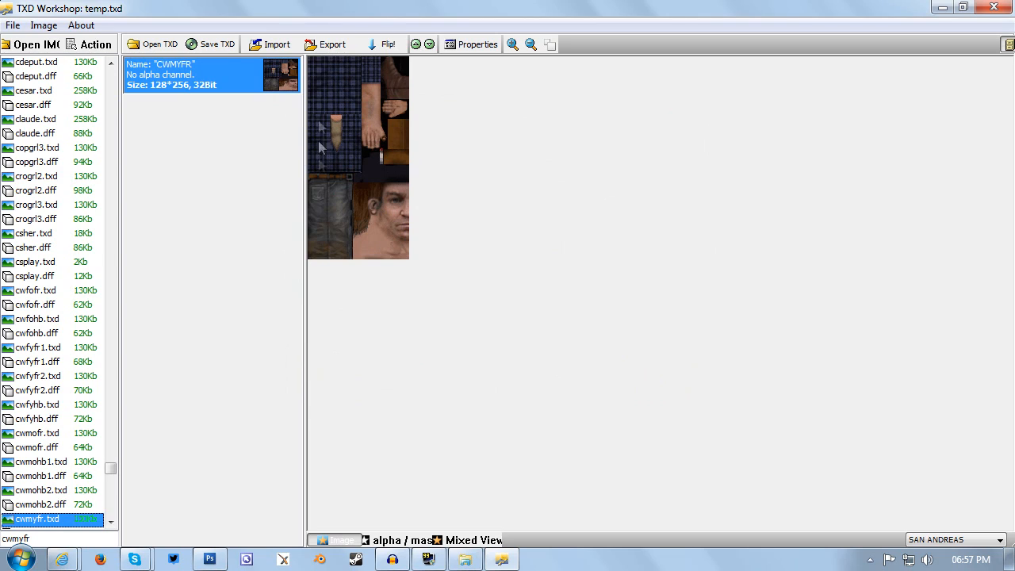
mouse_move(337, 247)
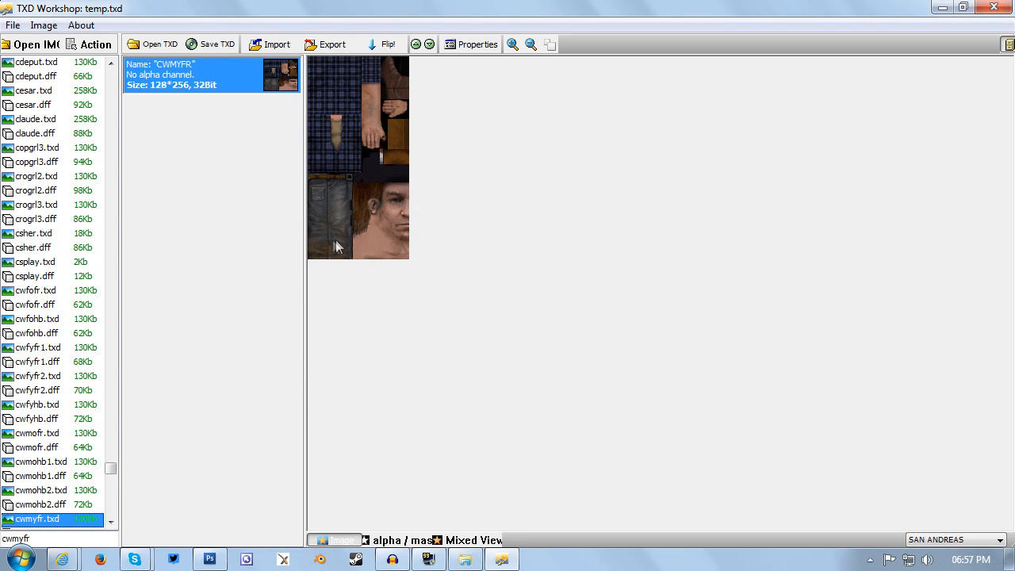
mouse_move(346, 75)
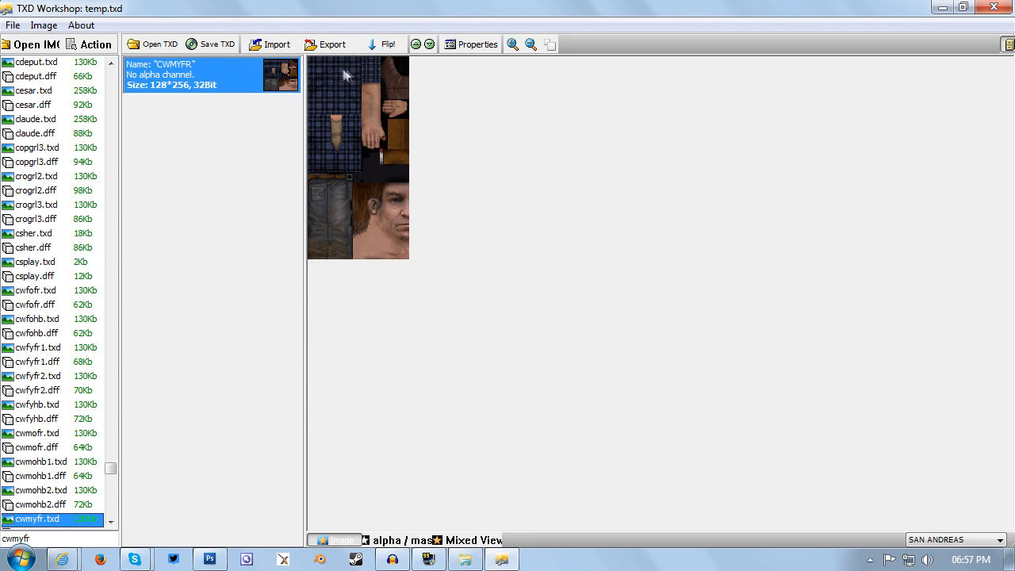
mouse_move(211, 44)
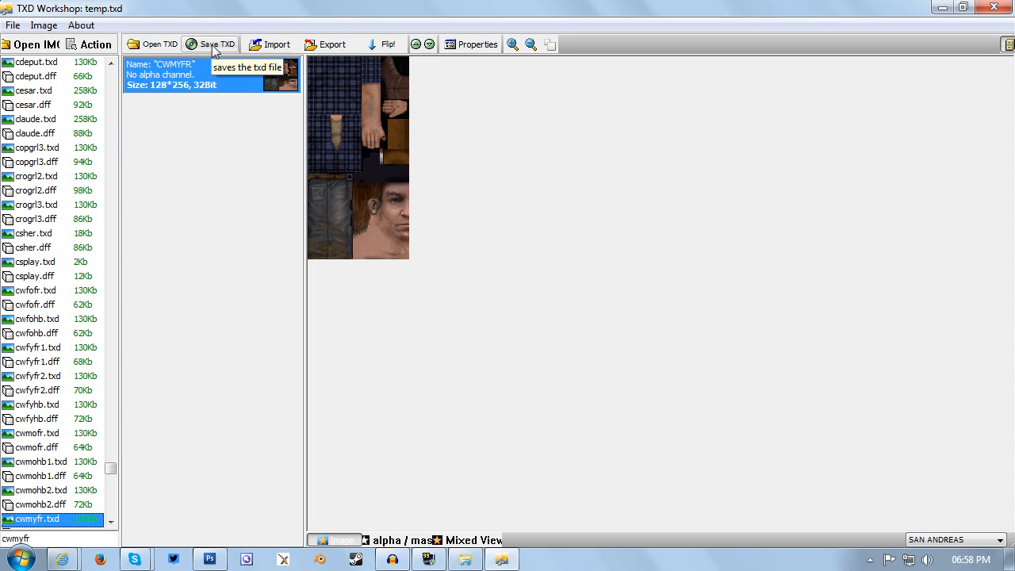
mouse_move(156, 264)
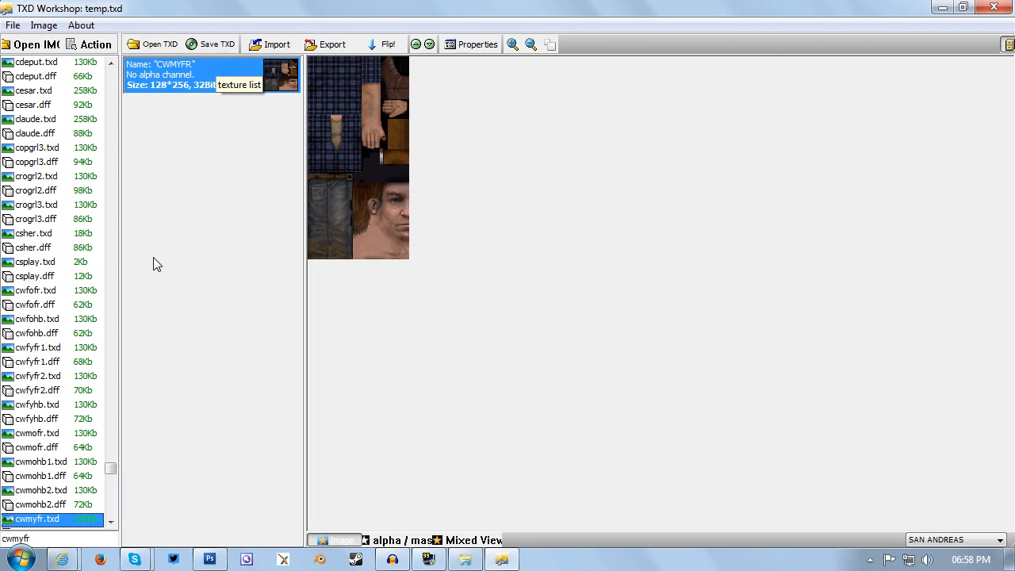